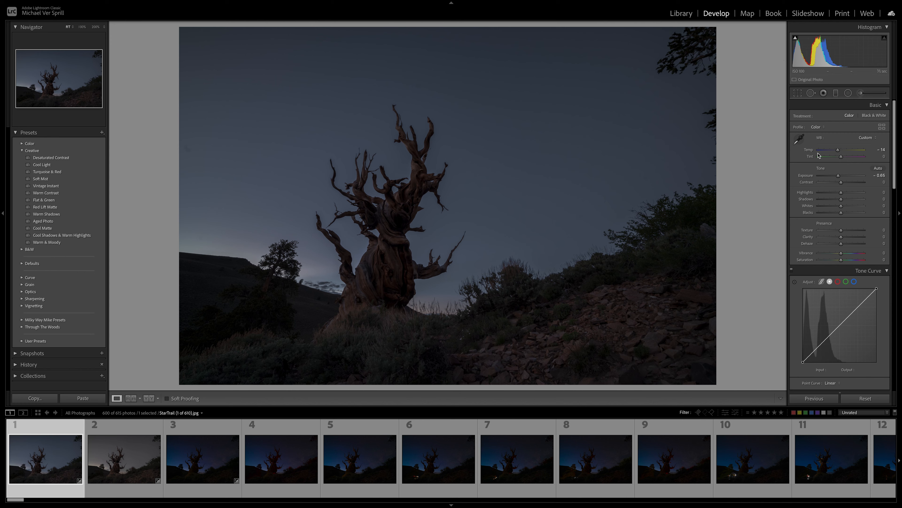
mouse_move(635, 241)
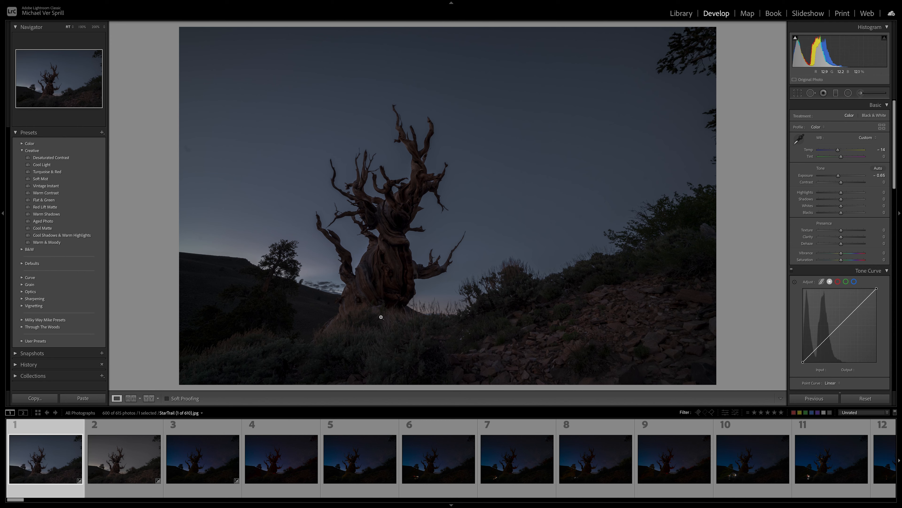
mouse_move(381, 312)
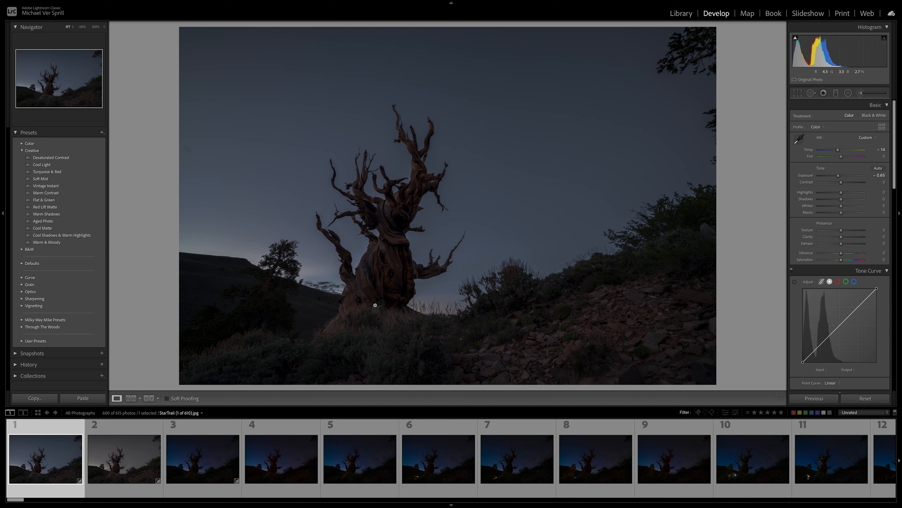
mouse_move(350, 320)
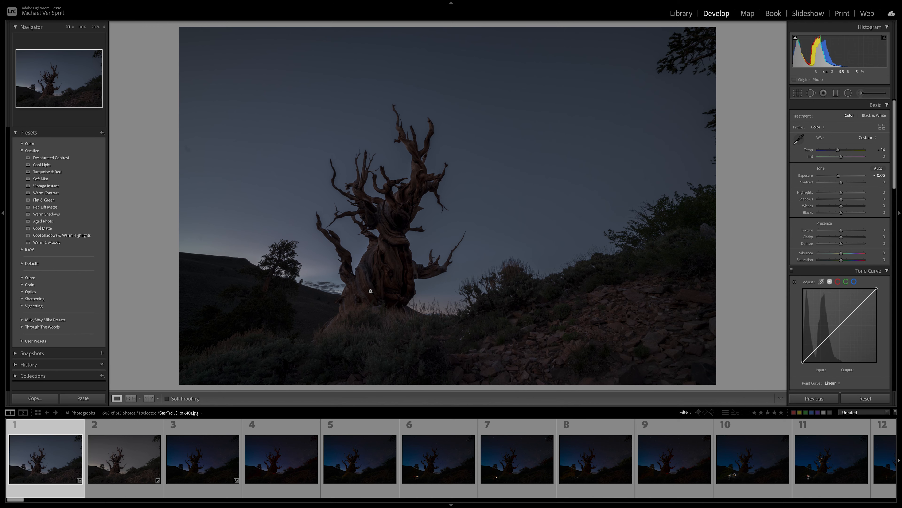
Show the second, brighter twilight frame of the pine from the filmstrip.
left_click(124, 462)
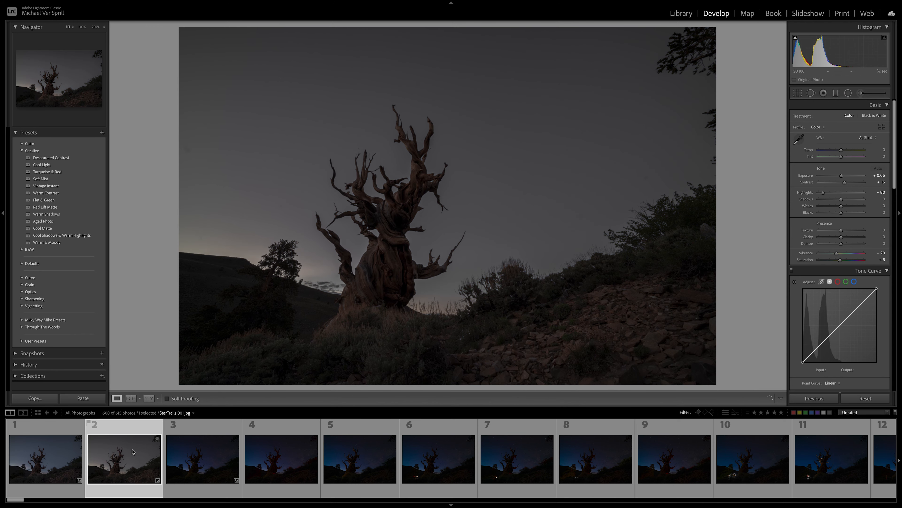
mouse_move(438, 204)
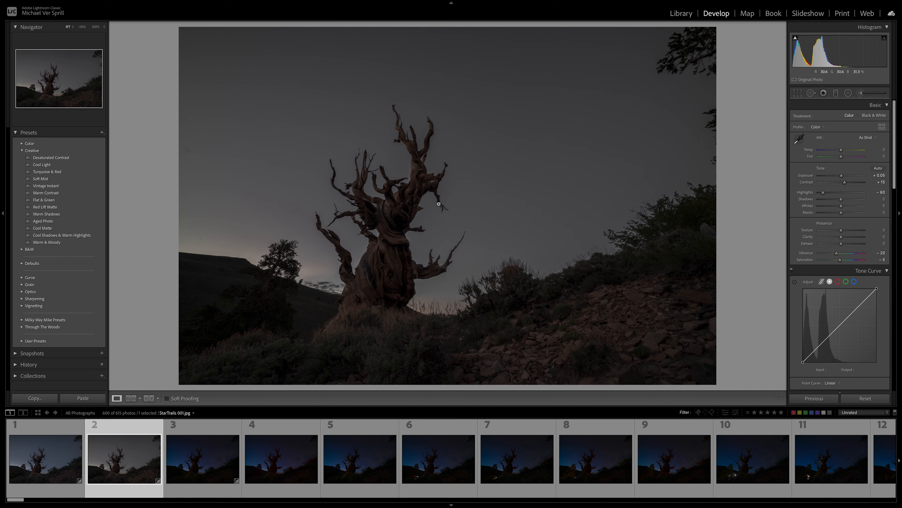
mouse_move(302, 250)
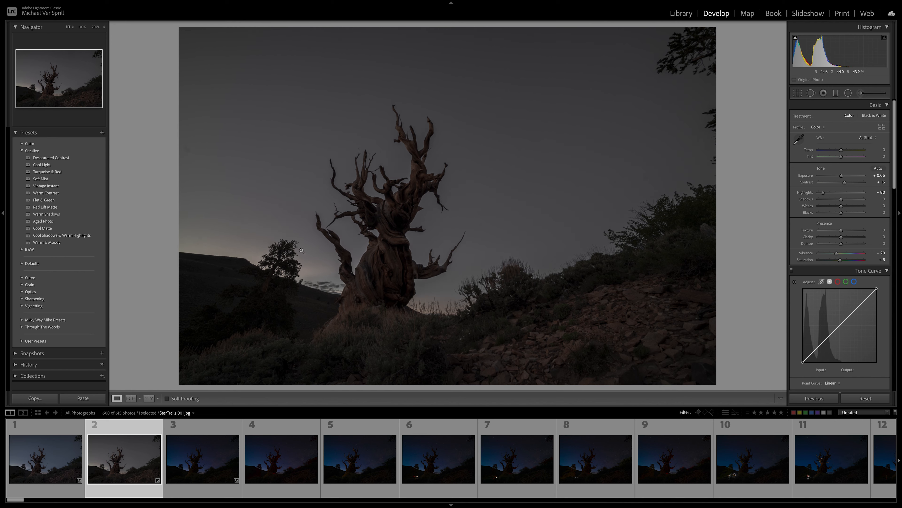
mouse_move(223, 254)
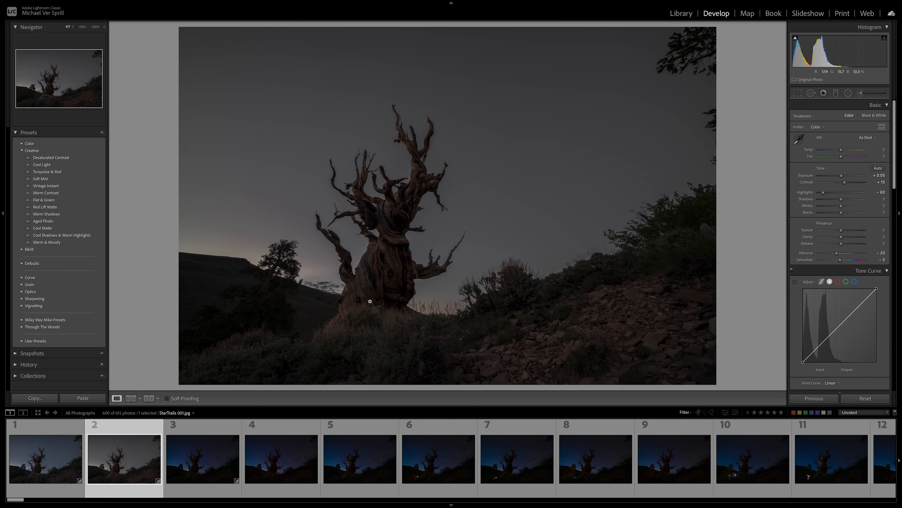
mouse_move(602, 210)
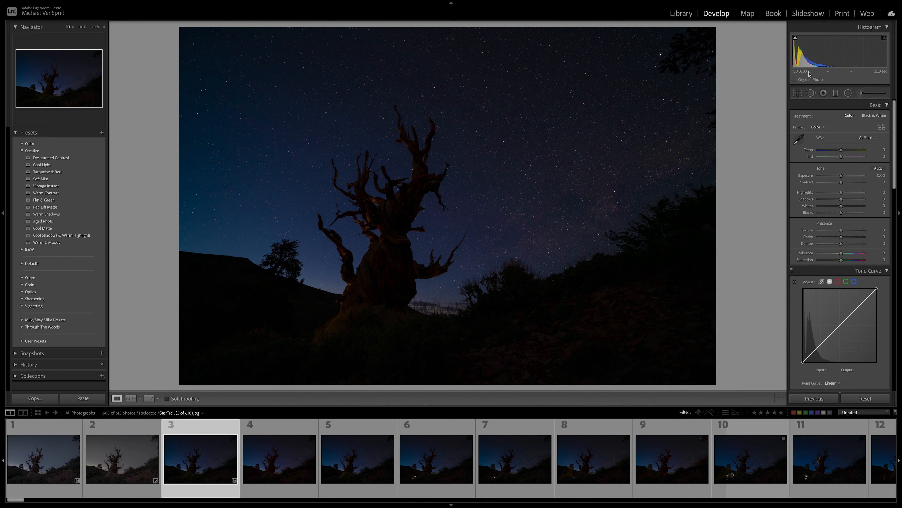
mouse_move(652, 185)
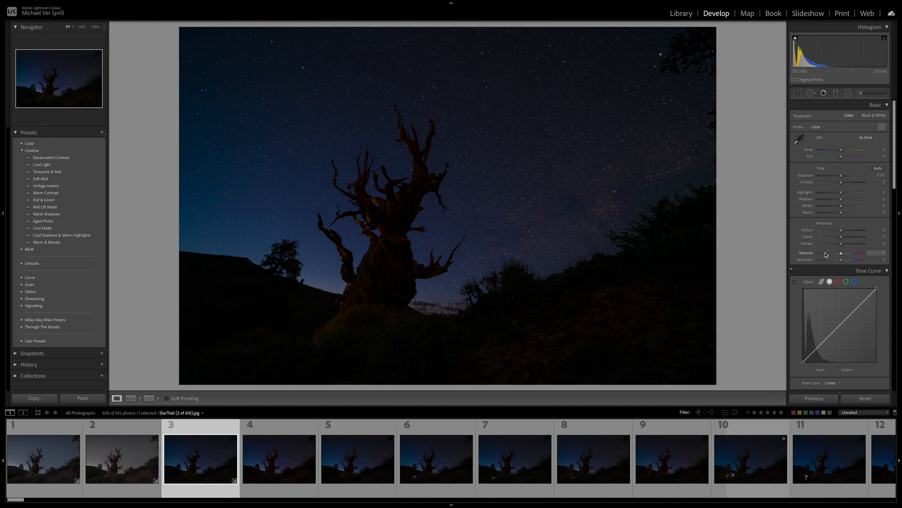
mouse_move(739, 209)
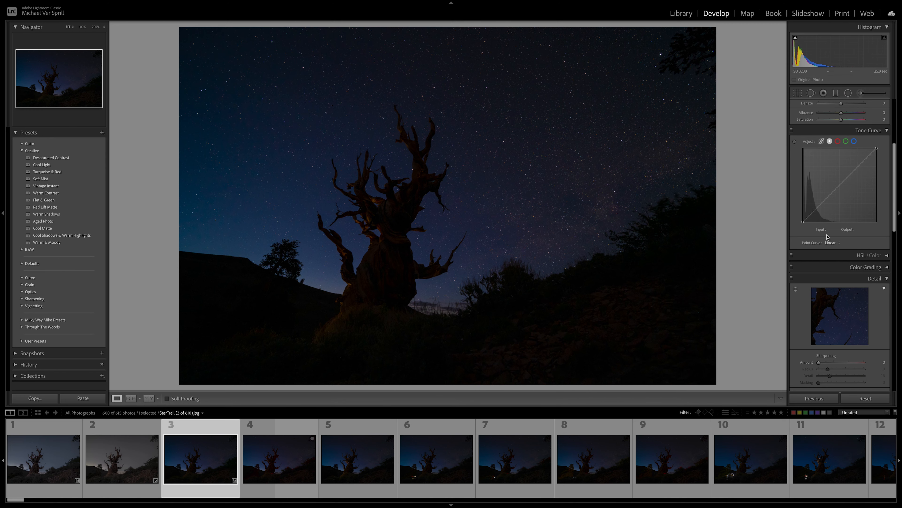
Expand Lens Corrections and scroll down to reveal it with the Transform panel.
left_click(868, 131)
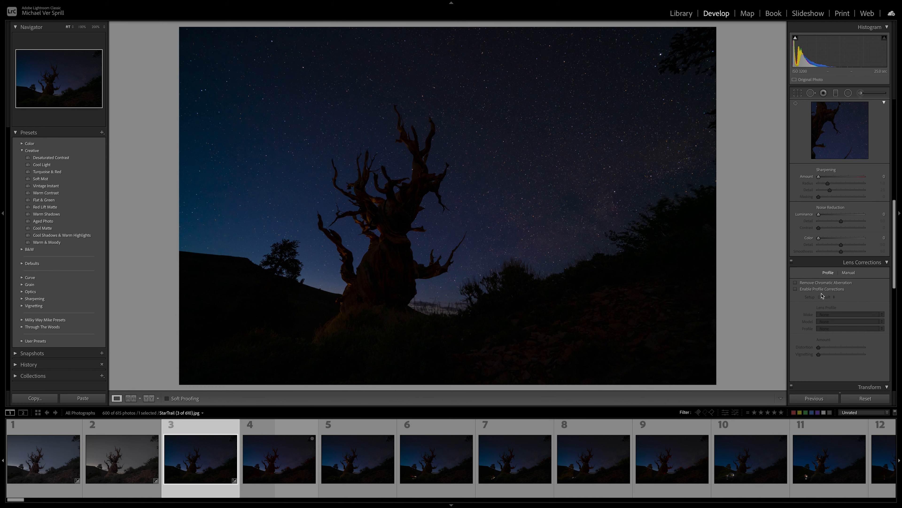
scroll("down", 3)
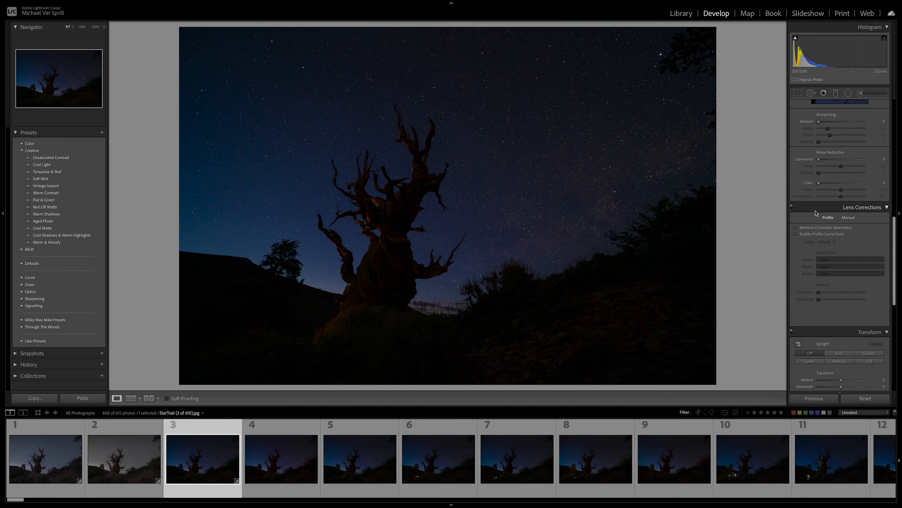
mouse_move(656, 142)
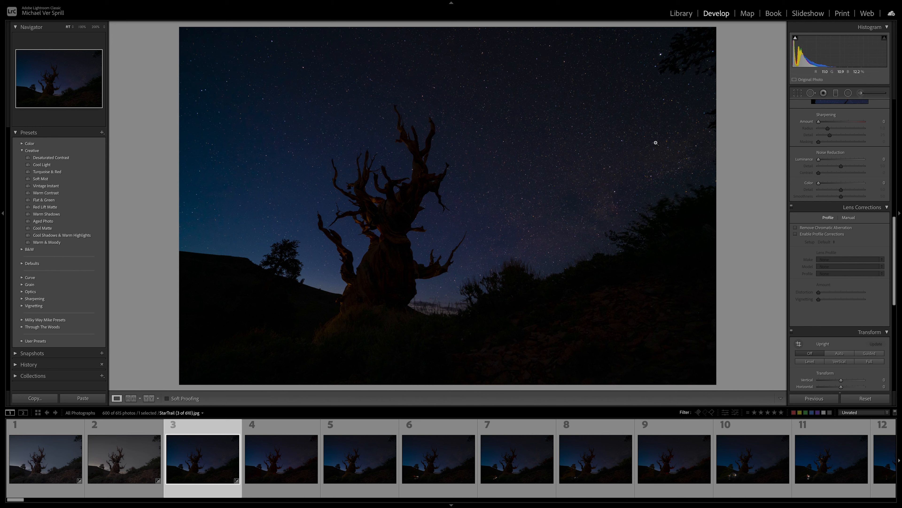
mouse_move(593, 112)
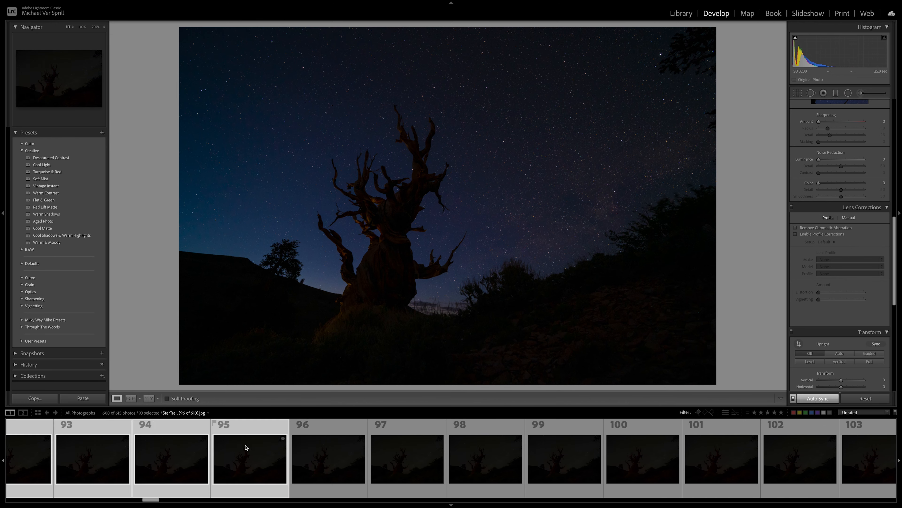
Bring up the Photo menu commands for the 93 selected star frames.
left_click(131, 3)
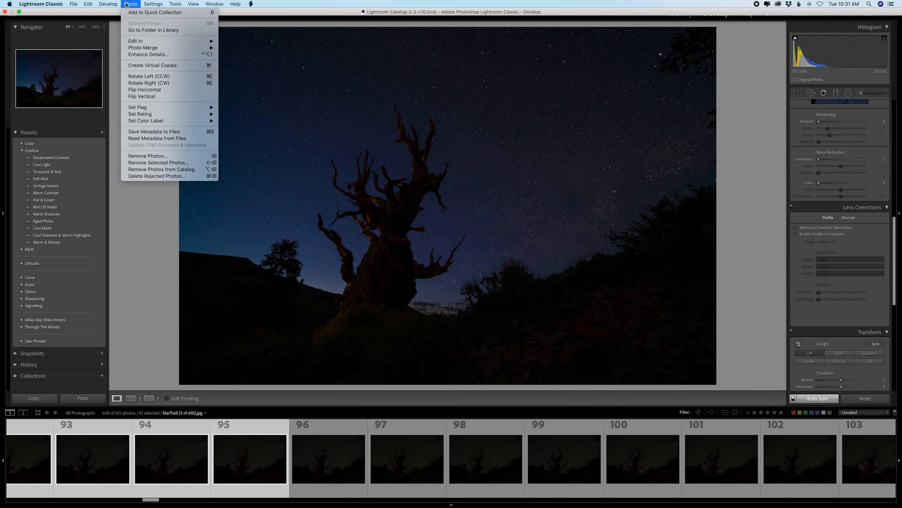
mouse_move(136, 41)
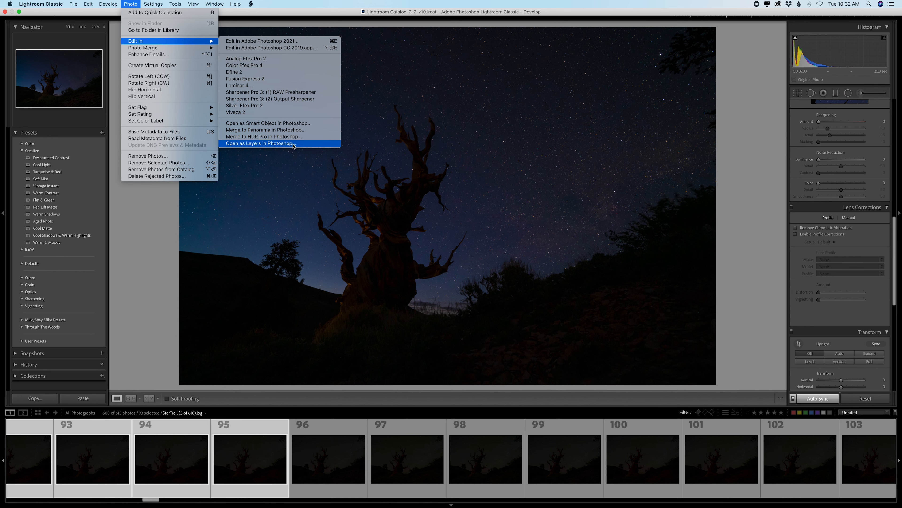
mouse_move(303, 144)
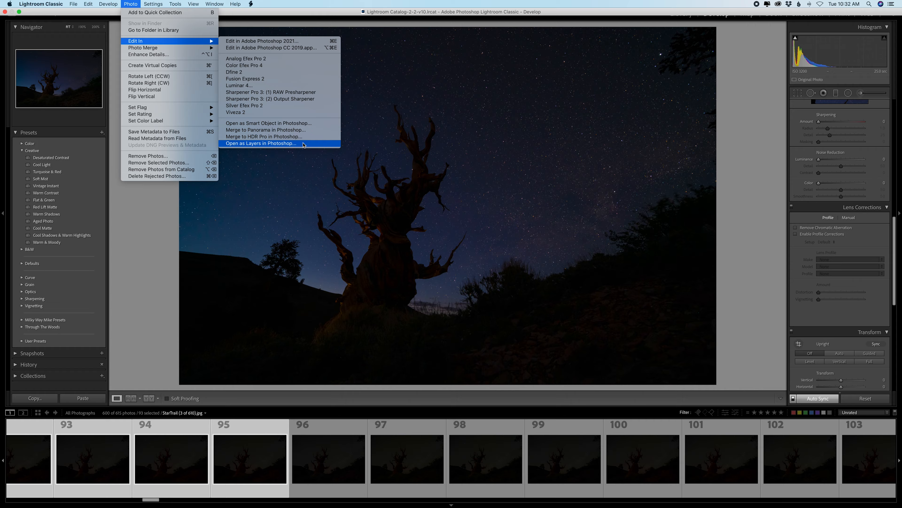
Open the frames as Photoshop layers and blend all layers with Lighten to reveal trails.
left_click(262, 144)
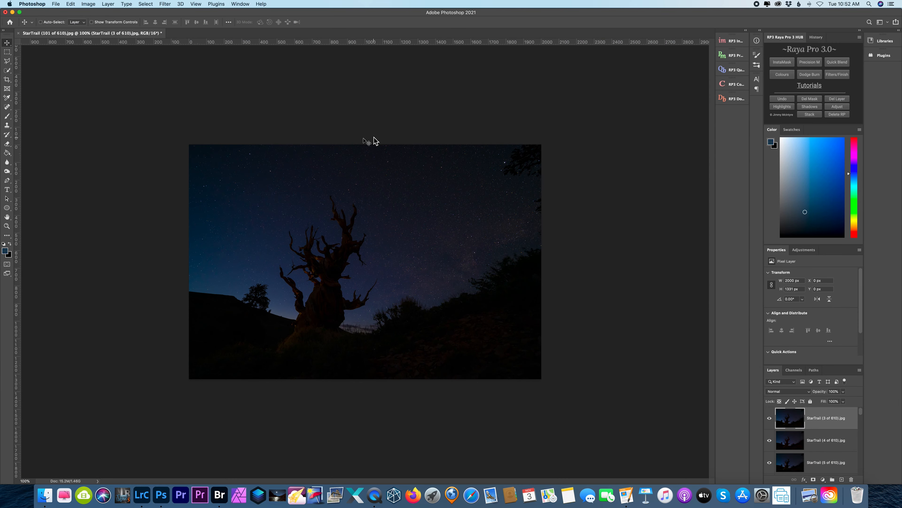
mouse_move(826, 447)
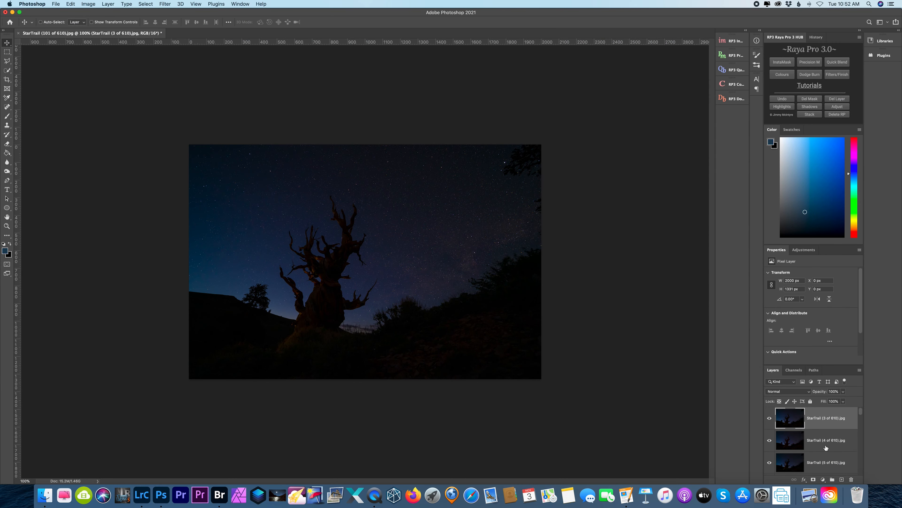
scroll("down", 3)
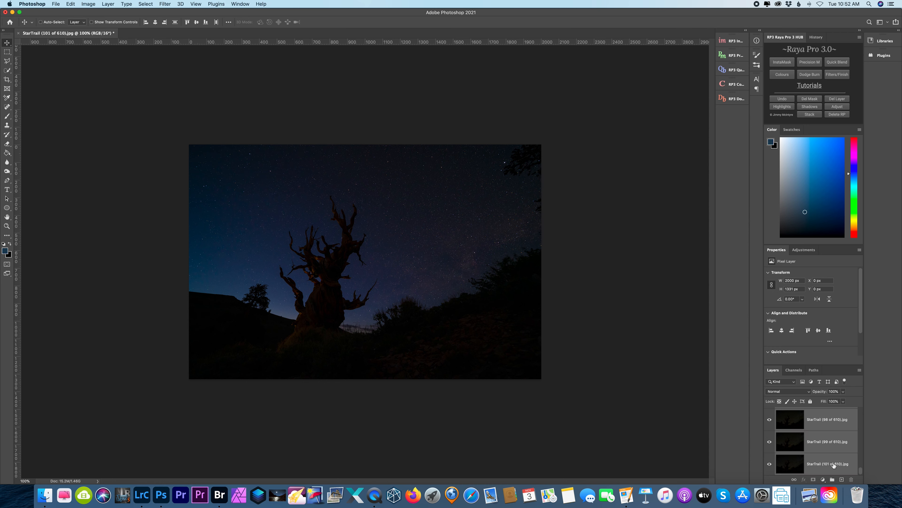
left_click(789, 391)
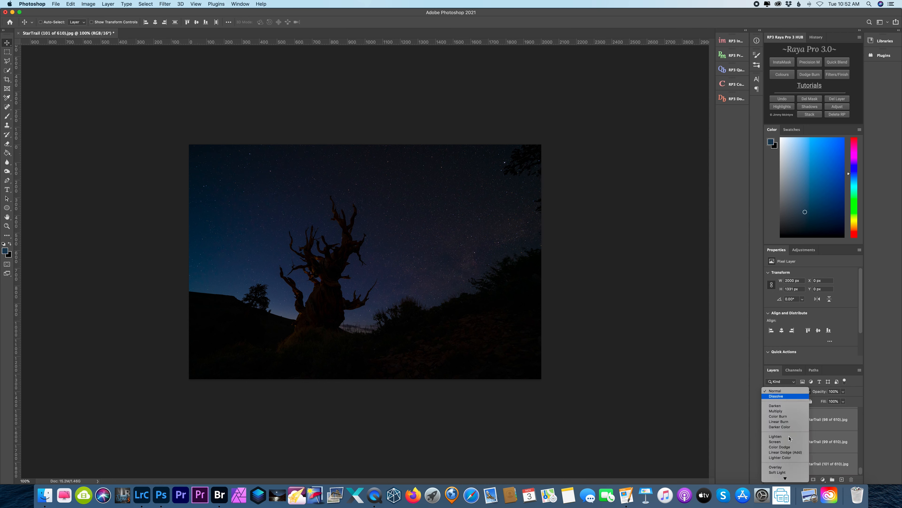
left_click(775, 436)
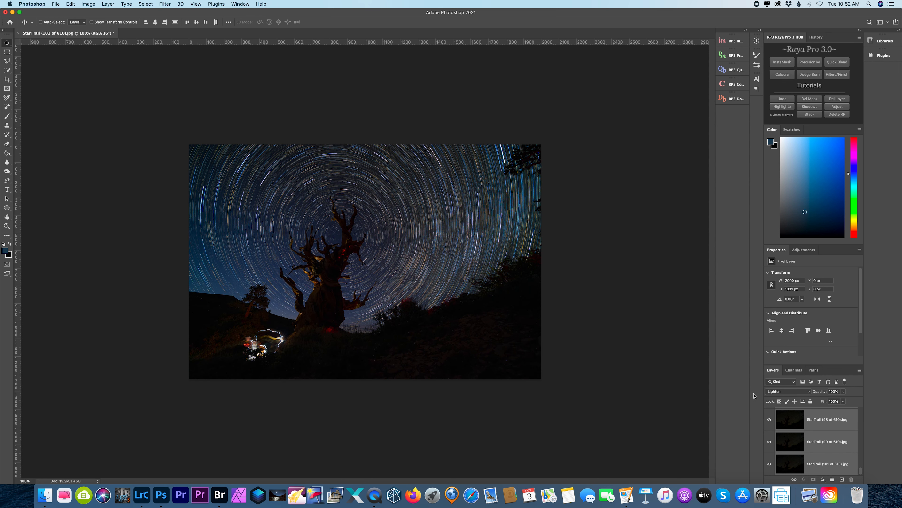
mouse_move(721, 361)
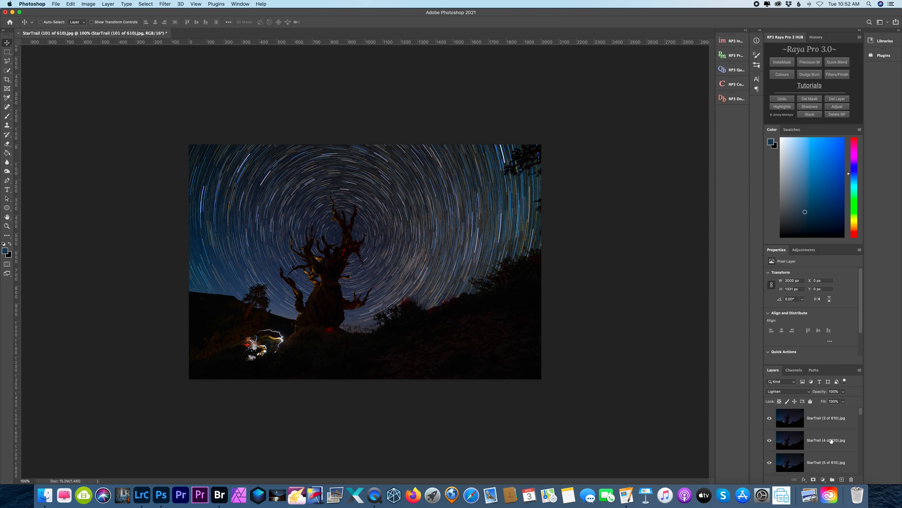
Give the earliest star layers rising opacities starting at 1% so trails taper in.
left_click(826, 418)
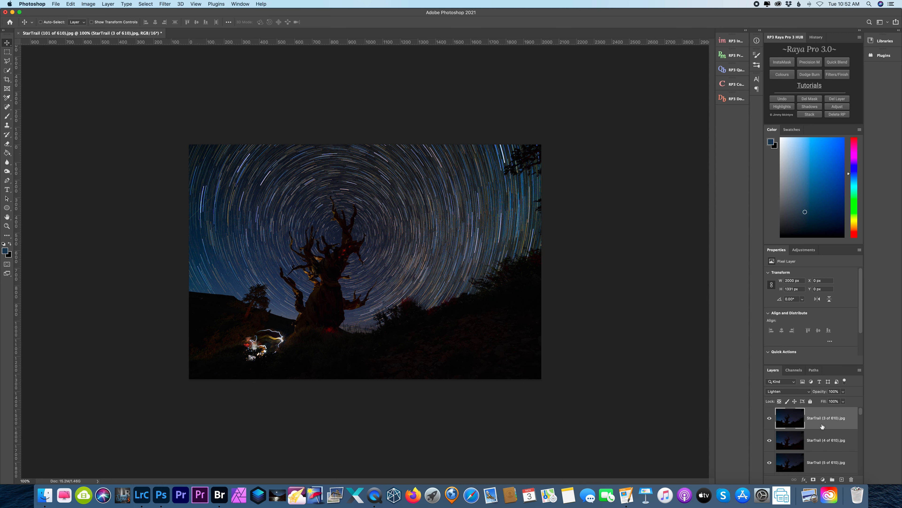
left_click(823, 440)
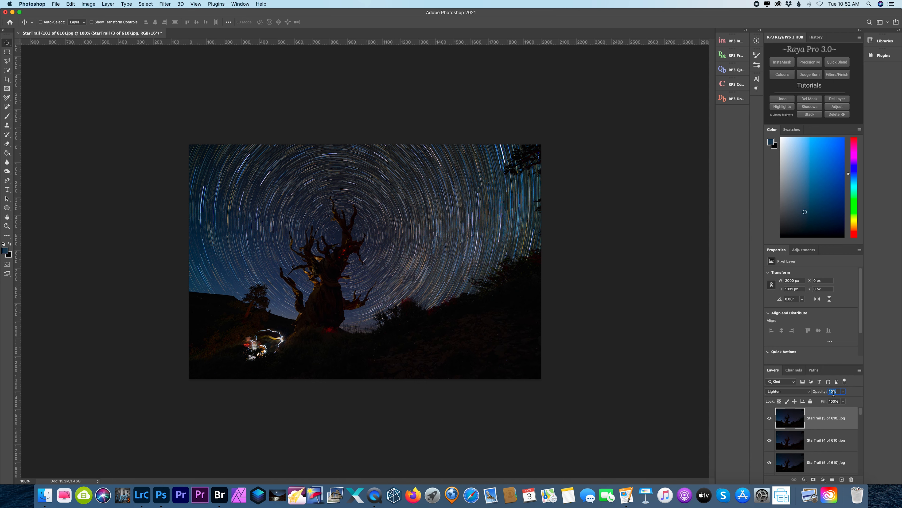
type("1%")
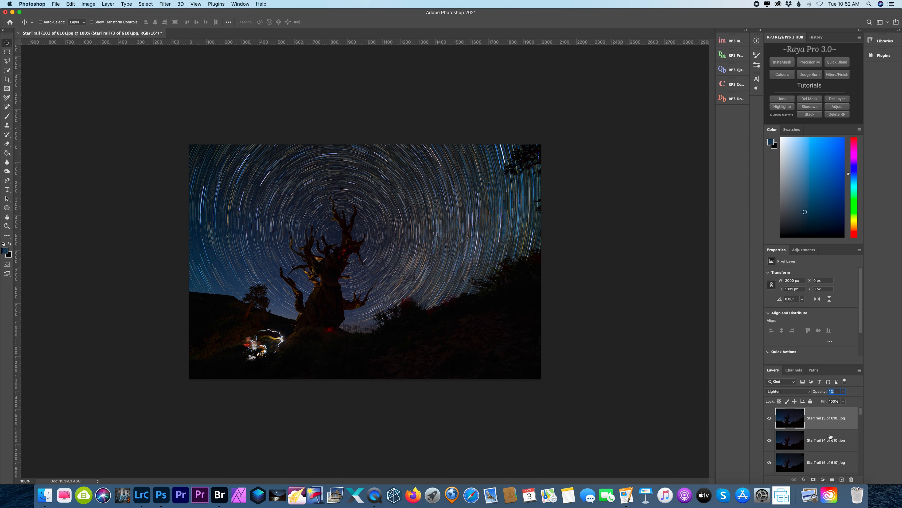
left_click(826, 440)
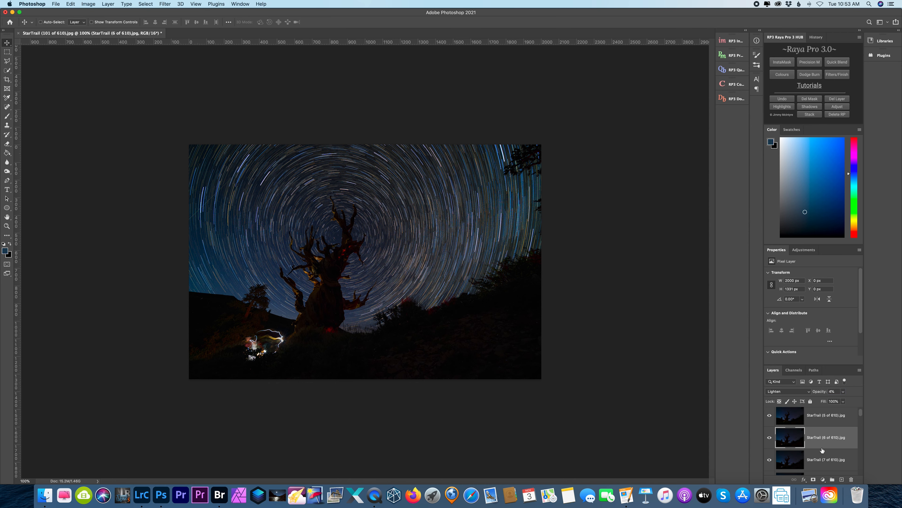
left_click(826, 459)
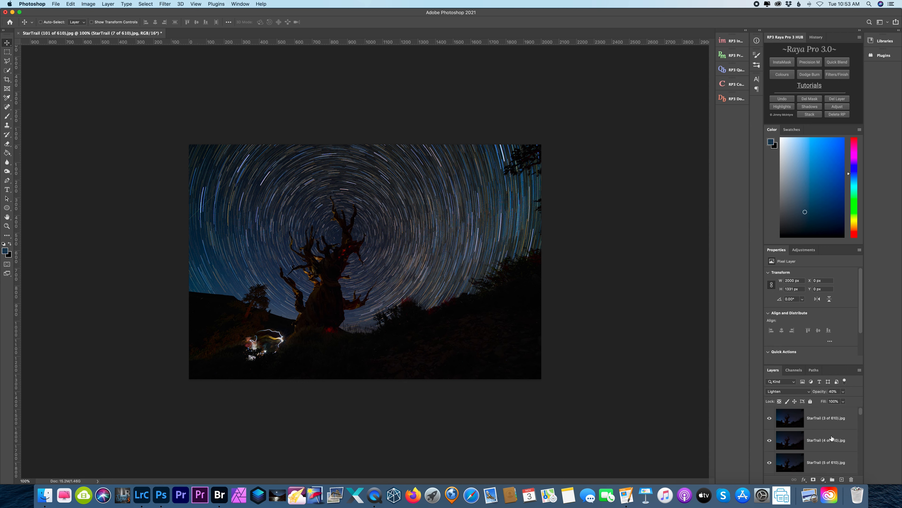
scroll("down", 3)
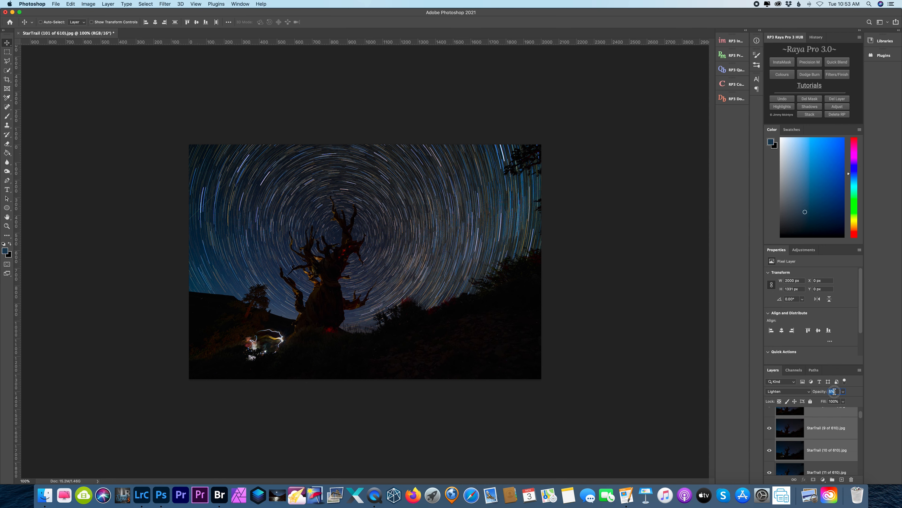
Lower opacity on frame 11 and later StarTrail layers to fade the bottom-left light painting.
left_click(826, 464)
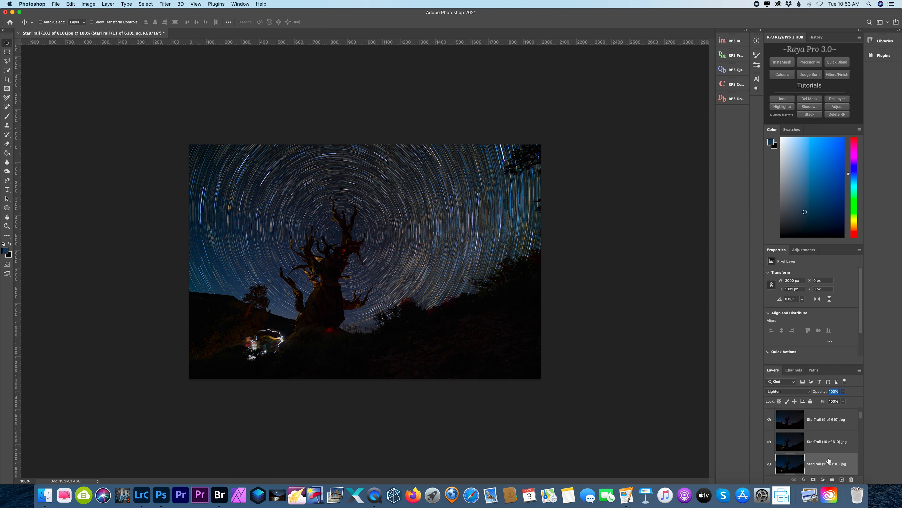
scroll("down", 3)
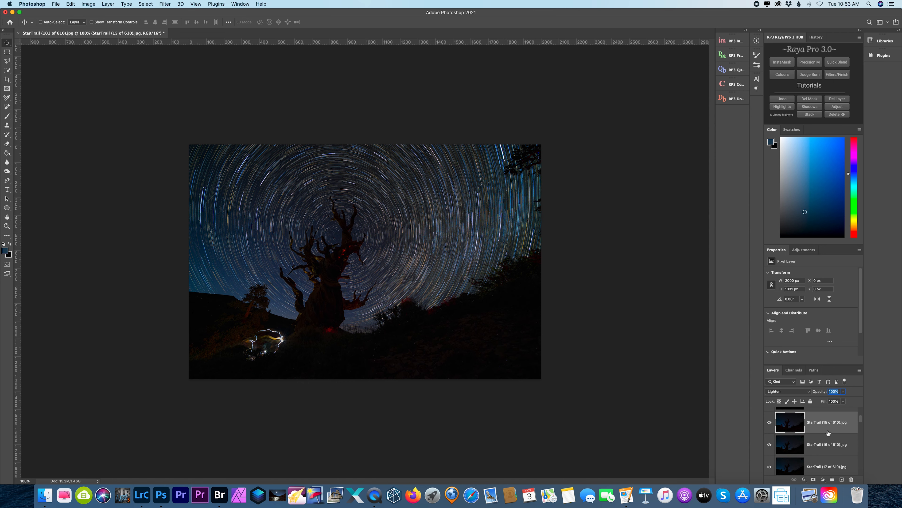
mouse_move(826, 430)
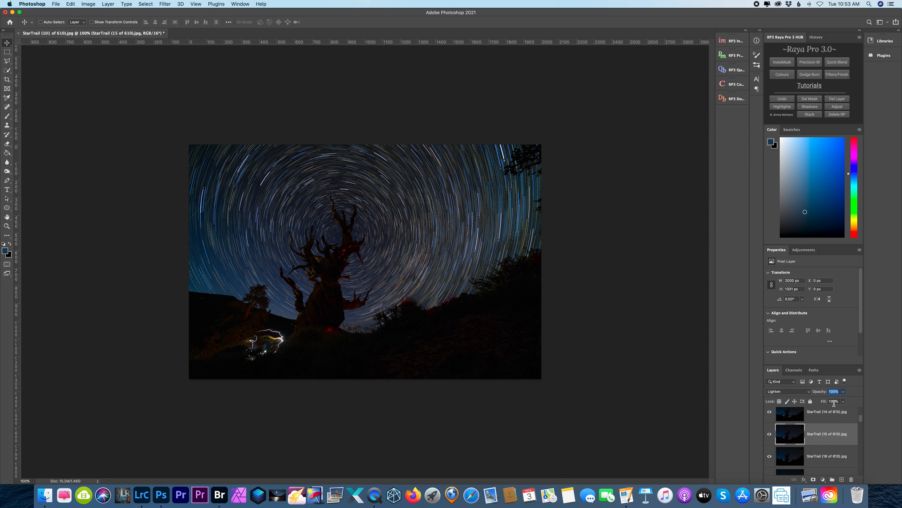
scroll("down", 3)
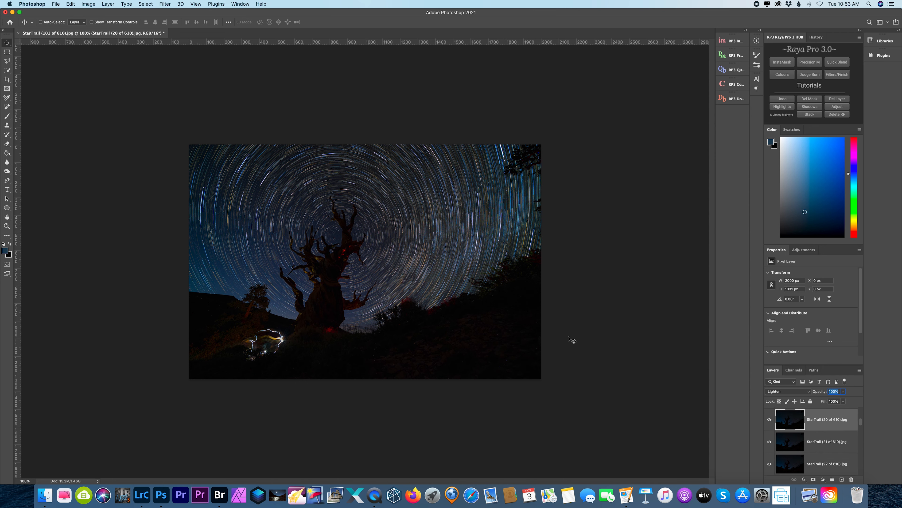
mouse_move(810, 426)
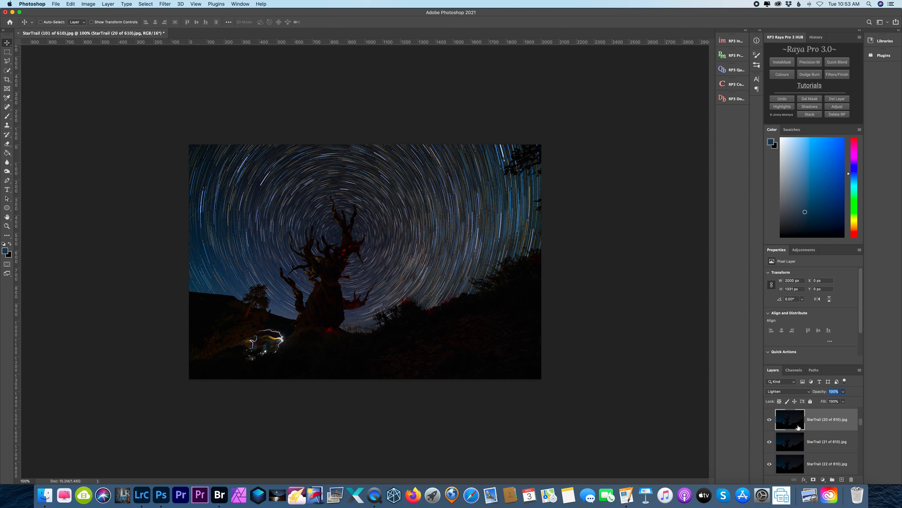
mouse_move(794, 422)
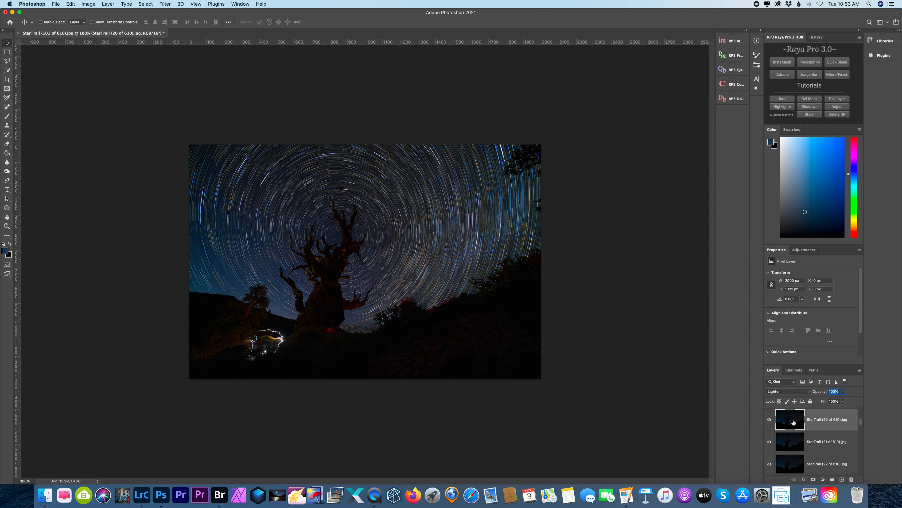
mouse_move(823, 436)
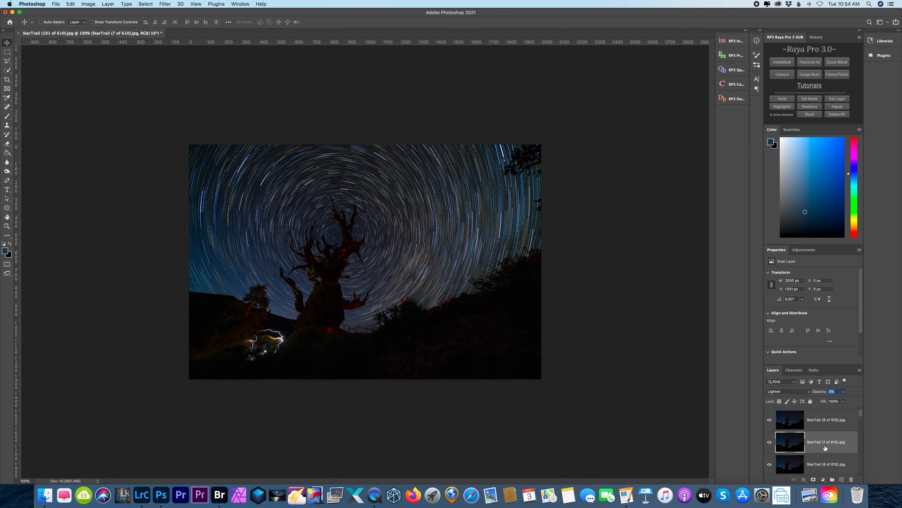
left_click(826, 454)
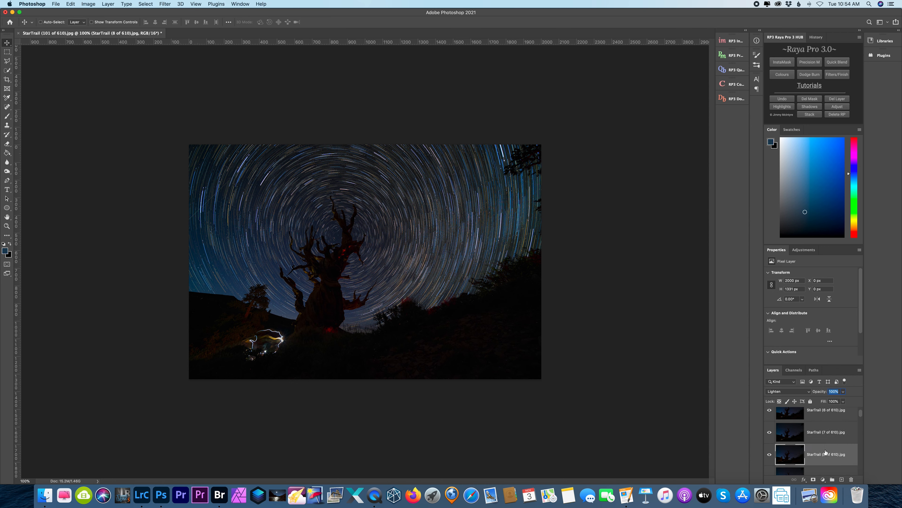
scroll("down", 3)
type("5")
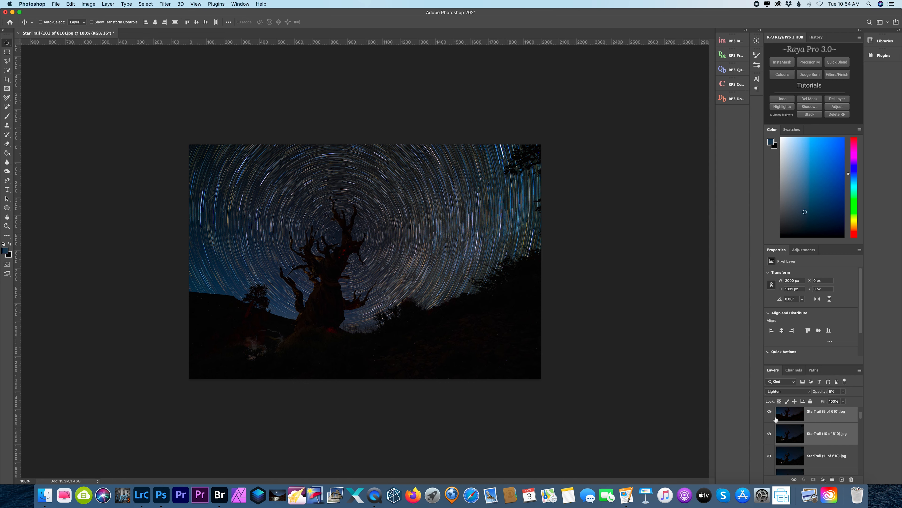
scroll("down", 3)
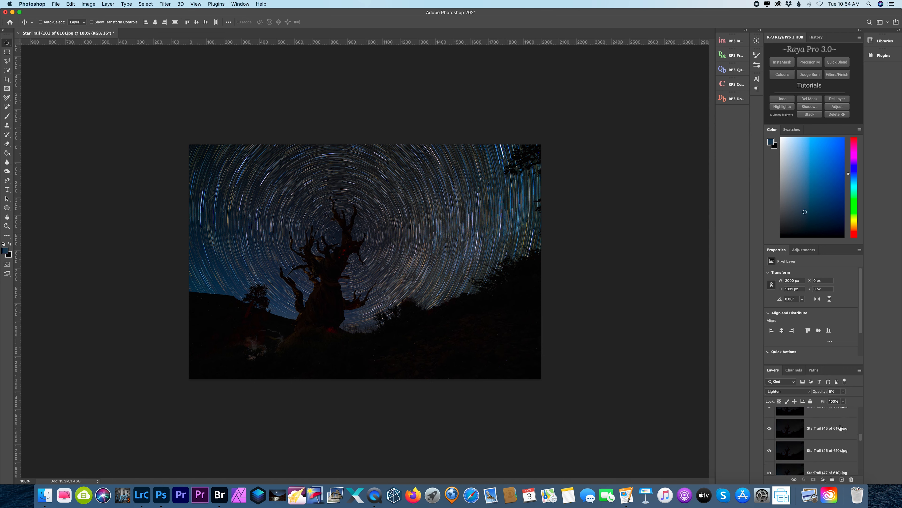
scroll("down", 3)
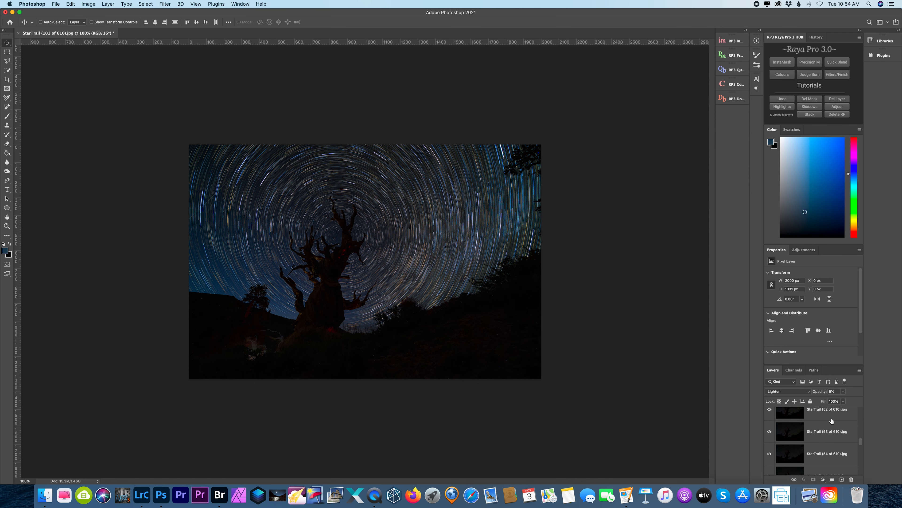
scroll("down", 3)
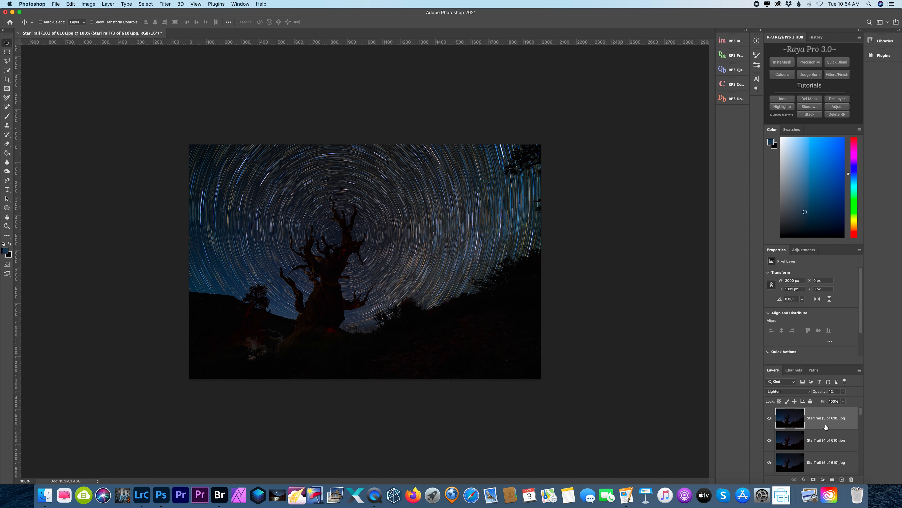
scroll("down", 3)
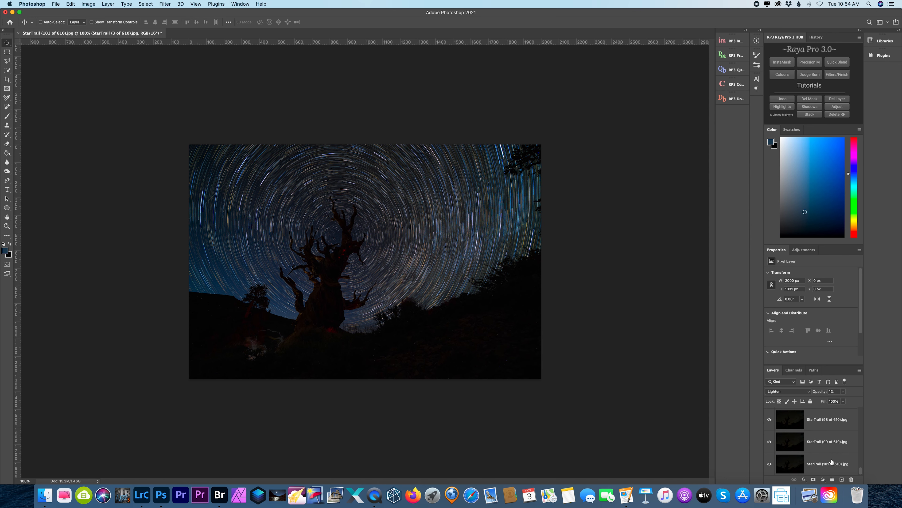
Flatten the stacked star-trail layers into a single background layer.
right_click(832, 462)
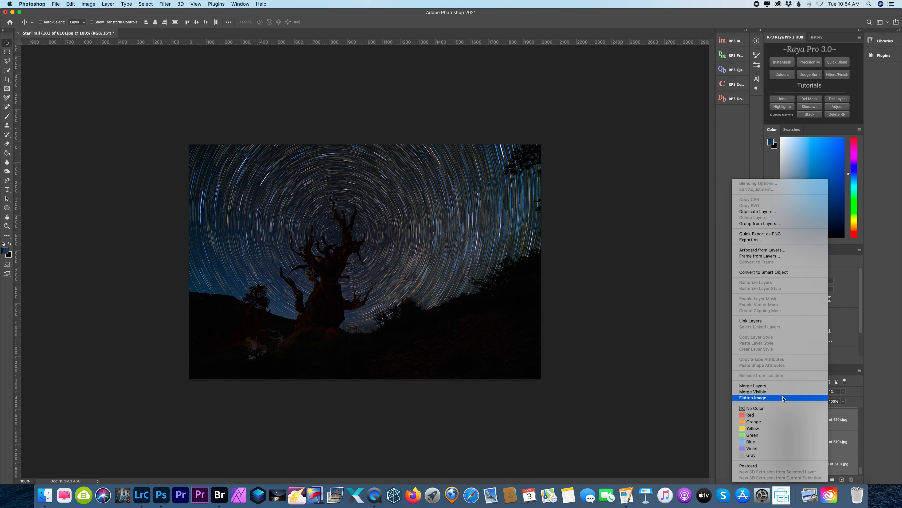
left_click(753, 398)
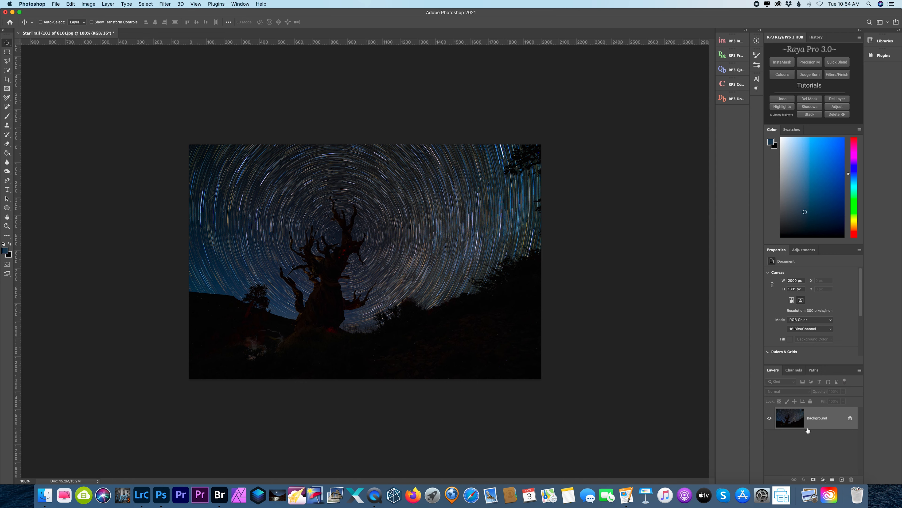
mouse_move(726, 296)
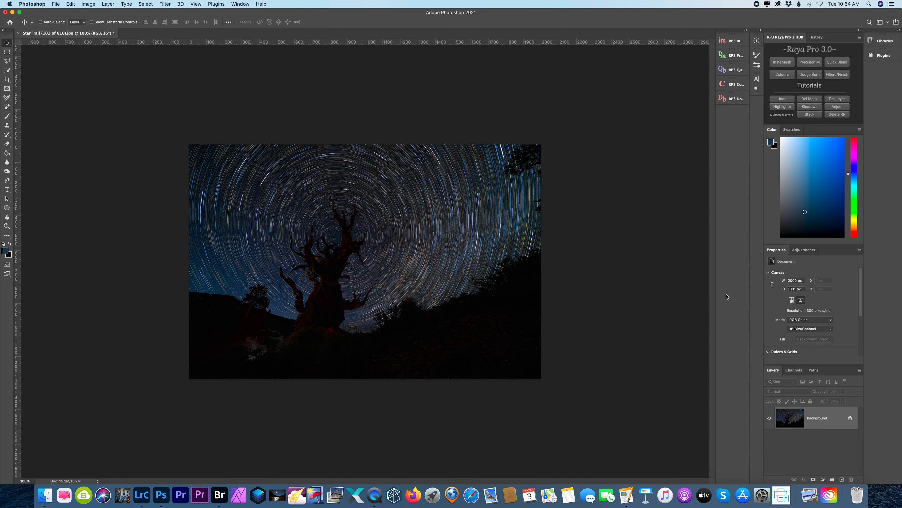
mouse_move(659, 236)
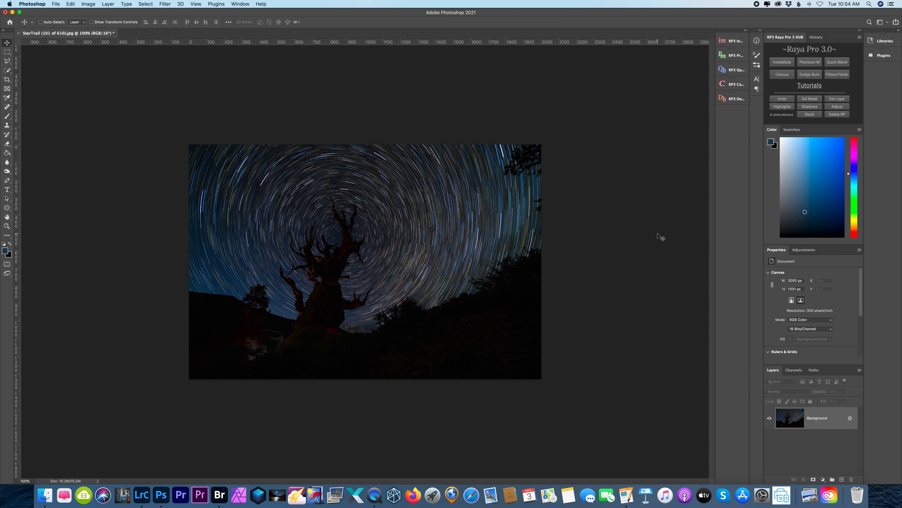
mouse_move(496, 223)
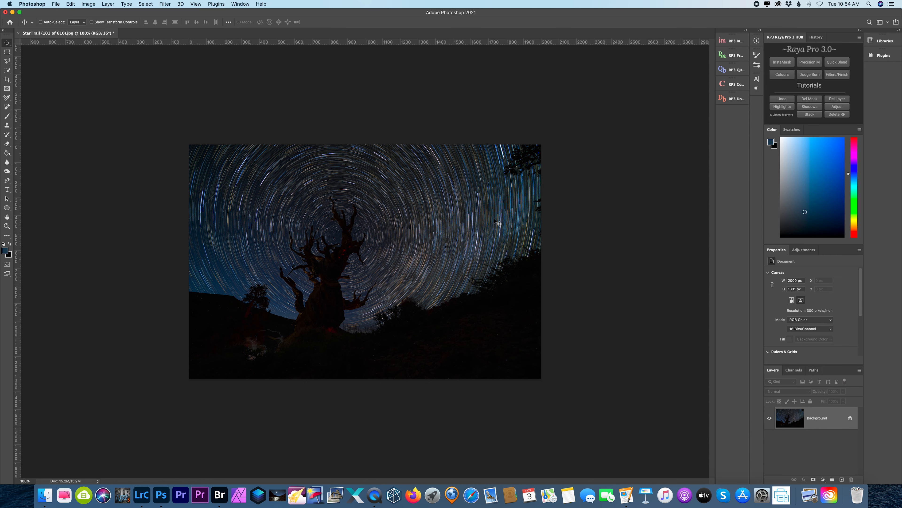
mouse_move(566, 226)
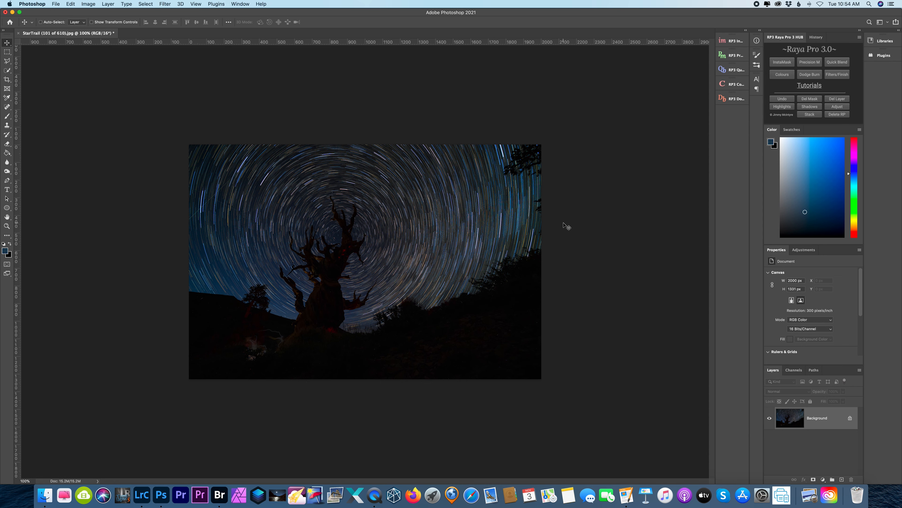
mouse_move(587, 228)
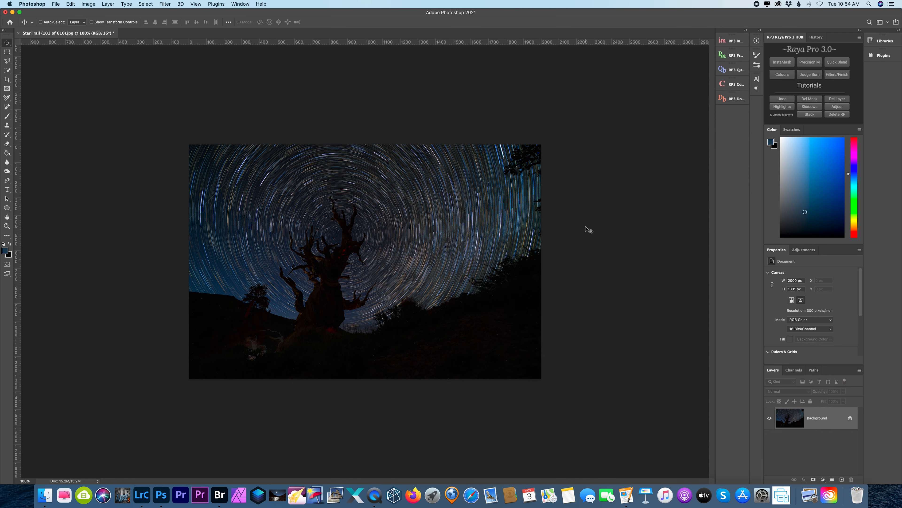
mouse_move(561, 216)
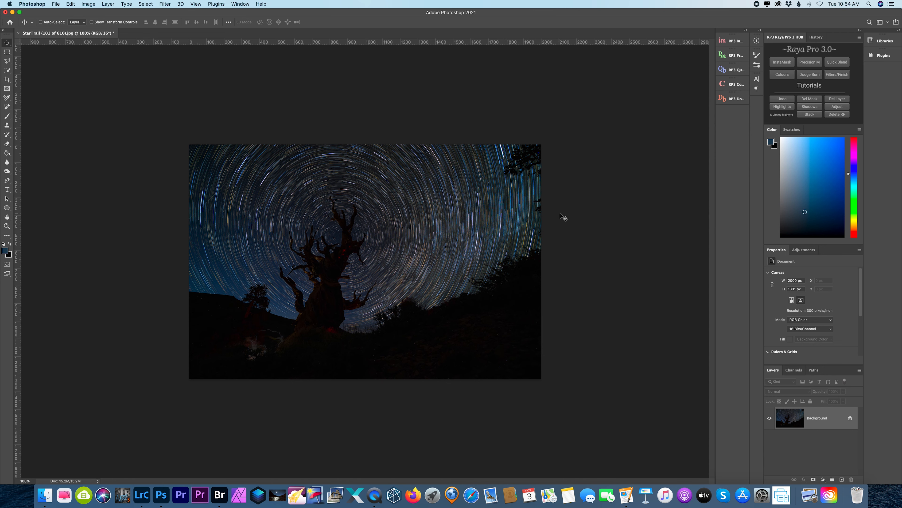
mouse_move(548, 211)
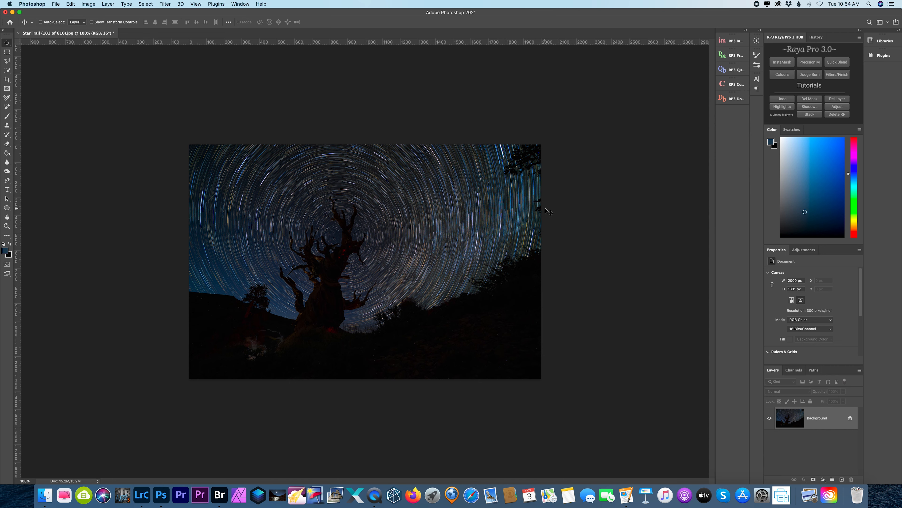
mouse_move(548, 203)
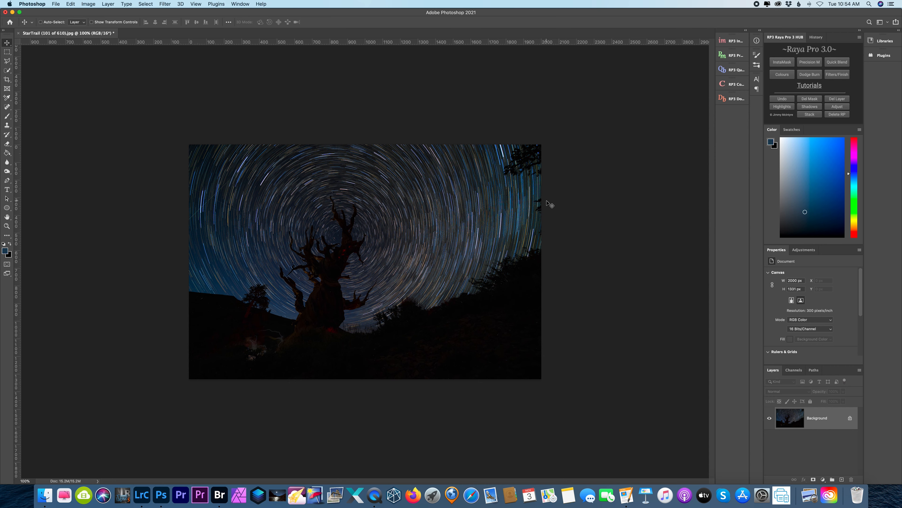
mouse_move(545, 205)
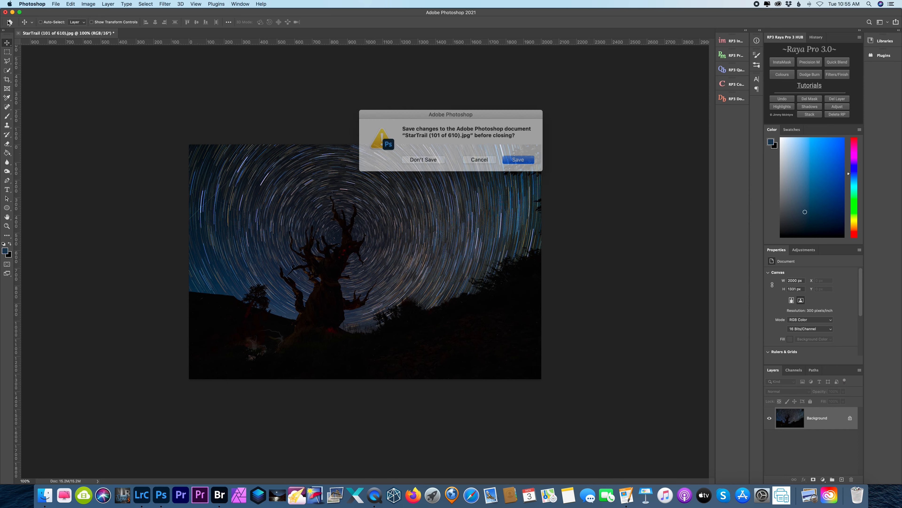
Dismiss the save prompt, then select all ten star-trail frames in the filmstrip.
left_click(423, 159)
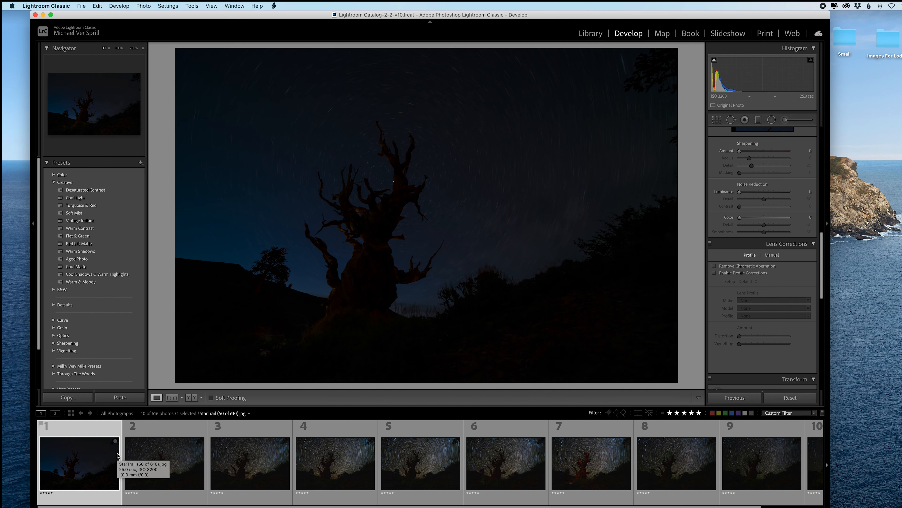
mouse_move(325, 221)
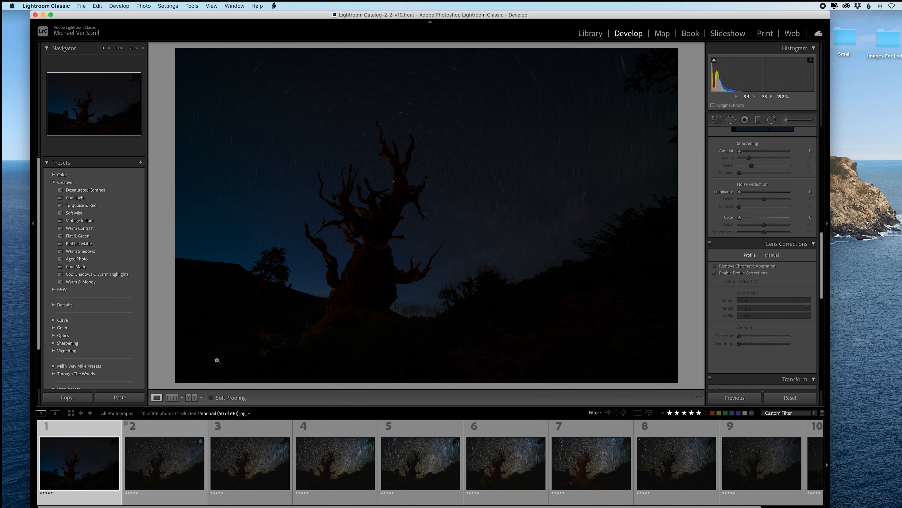
left_click(164, 466)
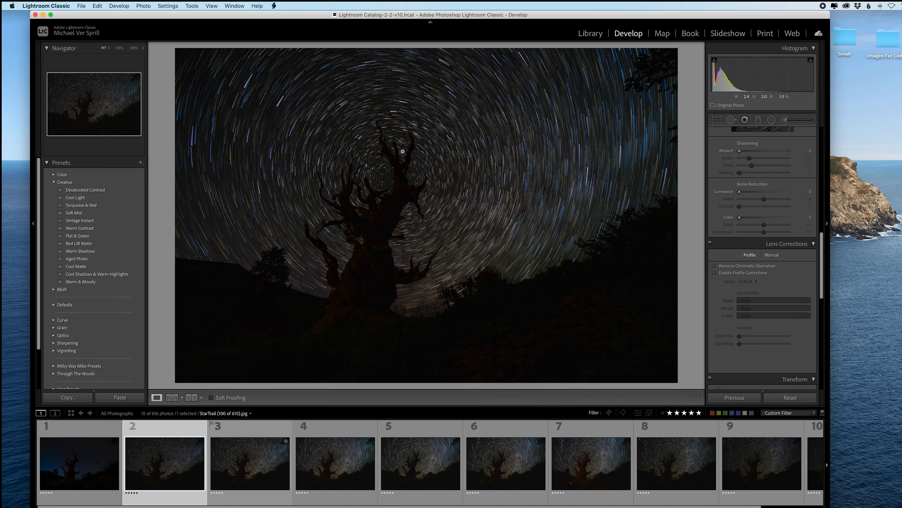
left_click(249, 465)
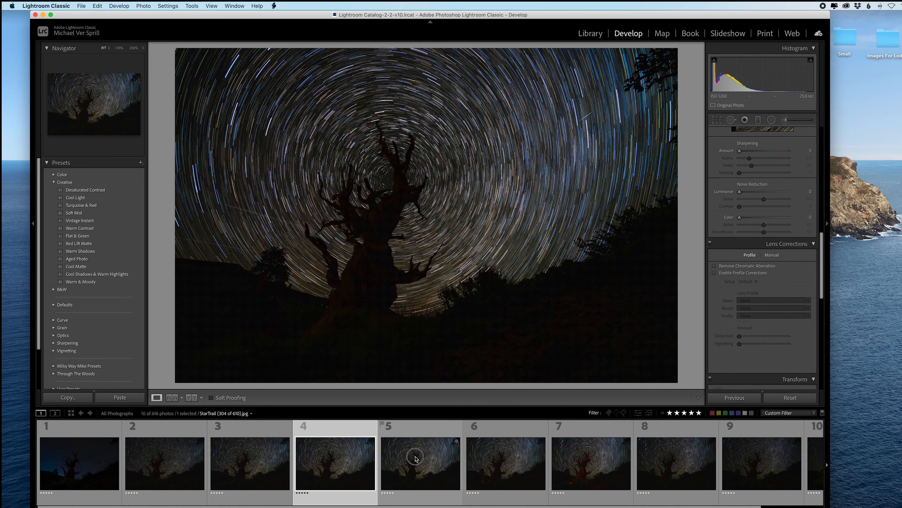
left_click(507, 471)
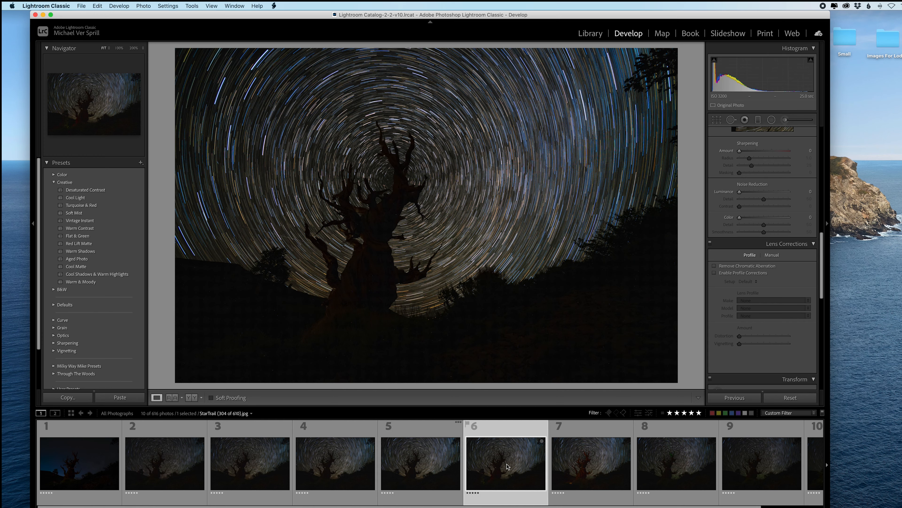
left_click(590, 463)
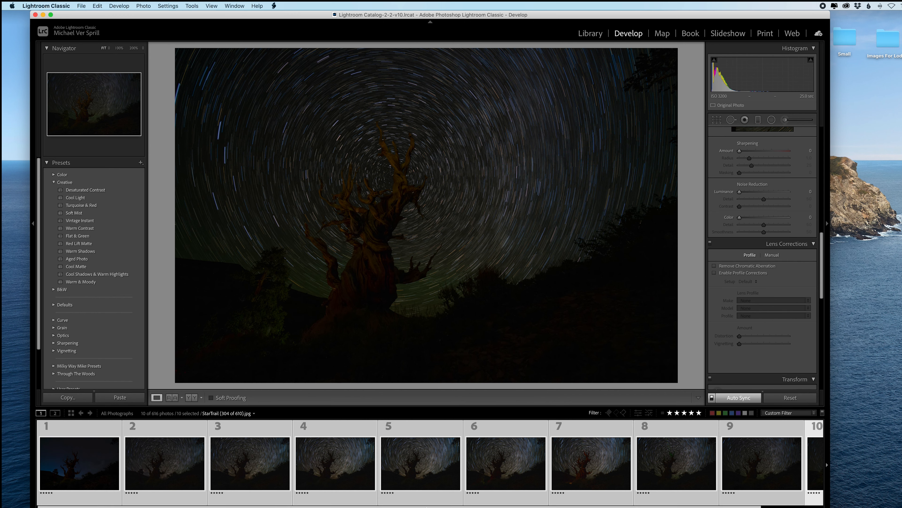
Send the ten frames to Photoshop via Photo > Edit In > Open as Layers.
left_click(143, 6)
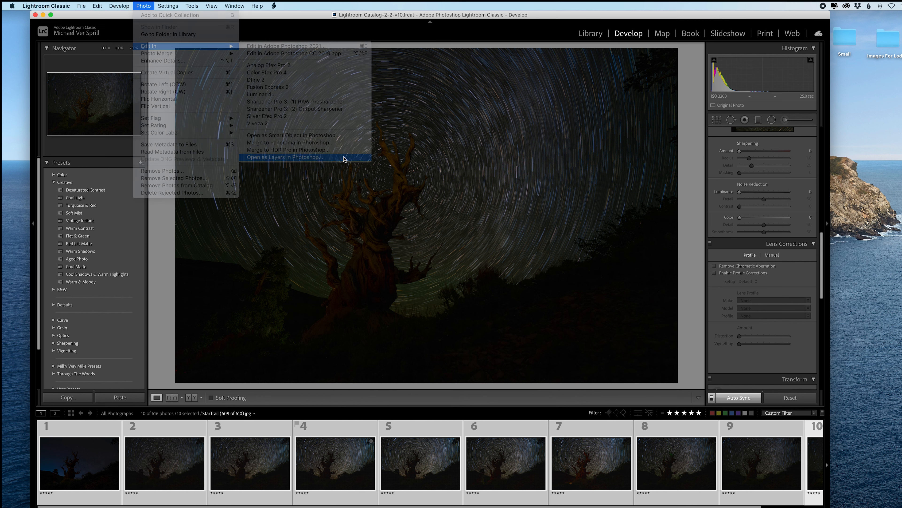
left_click(286, 156)
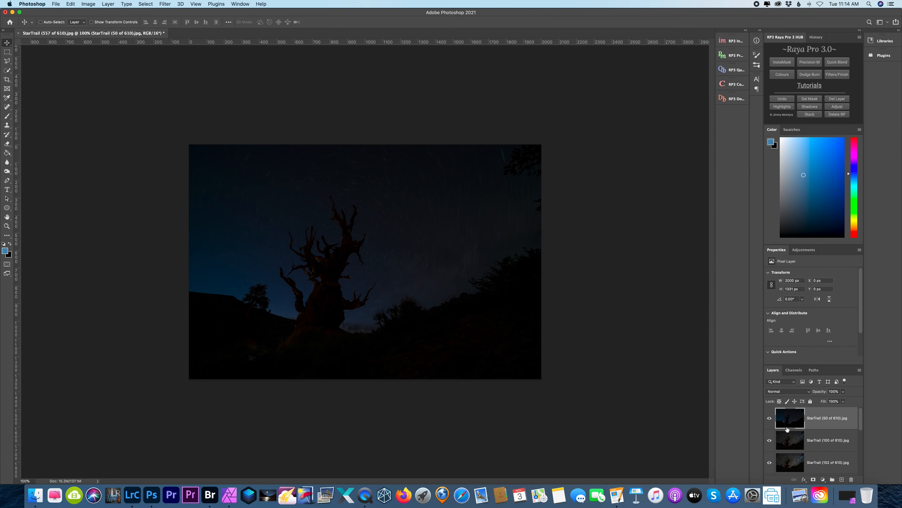
mouse_move(829, 430)
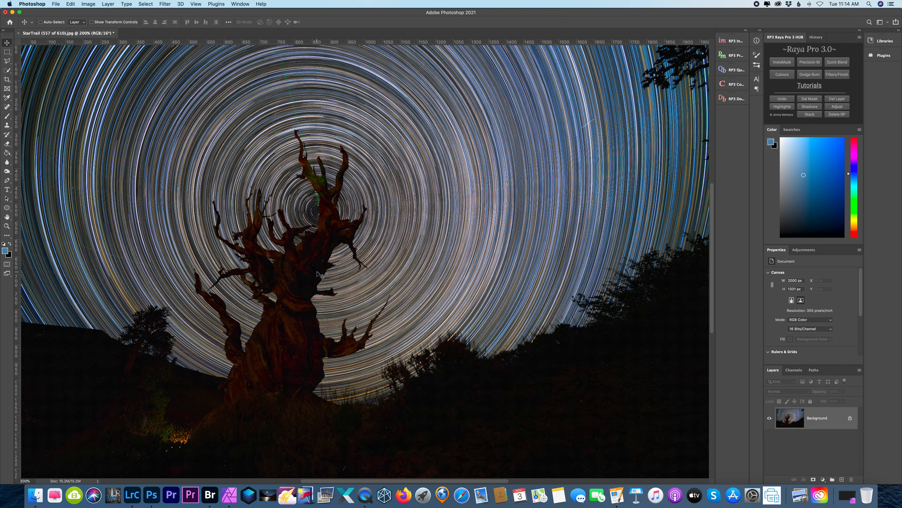
mouse_move(322, 263)
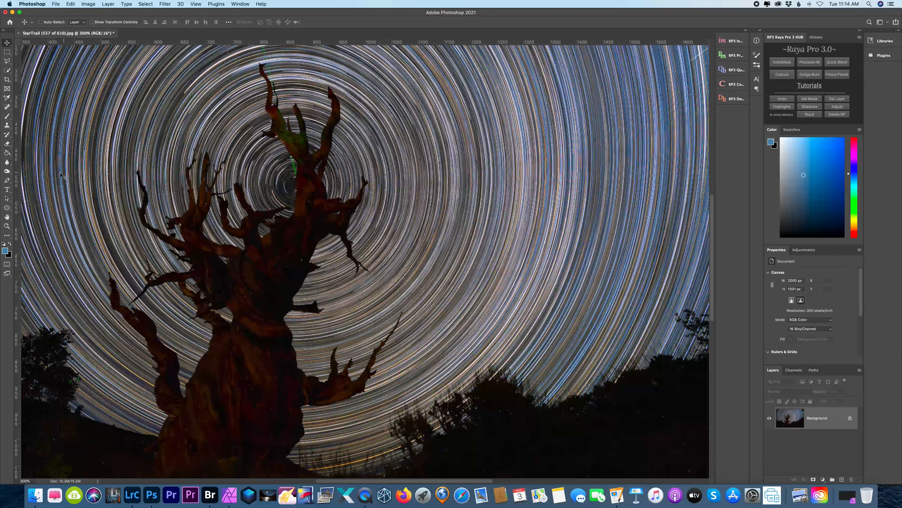
Switch to the Spot Healing Brush for content-aware cleanup of stray branches.
left_click(7, 106)
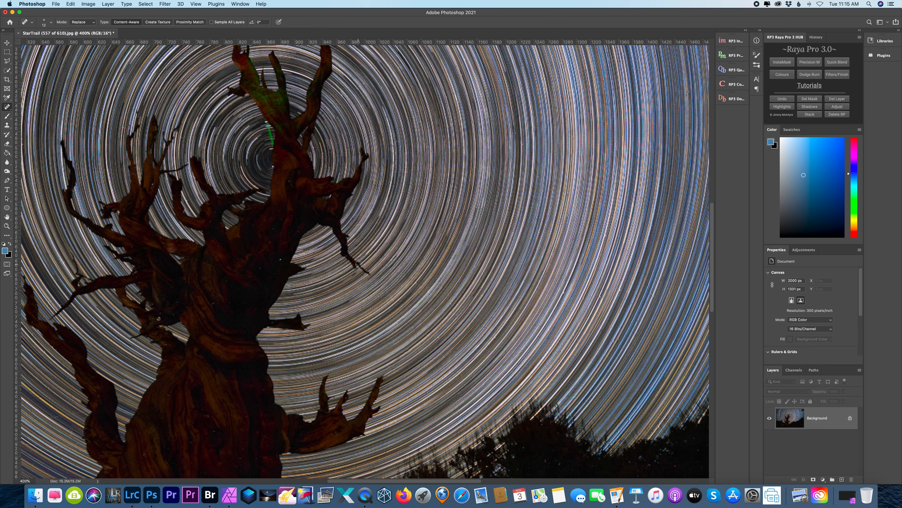
mouse_move(362, 280)
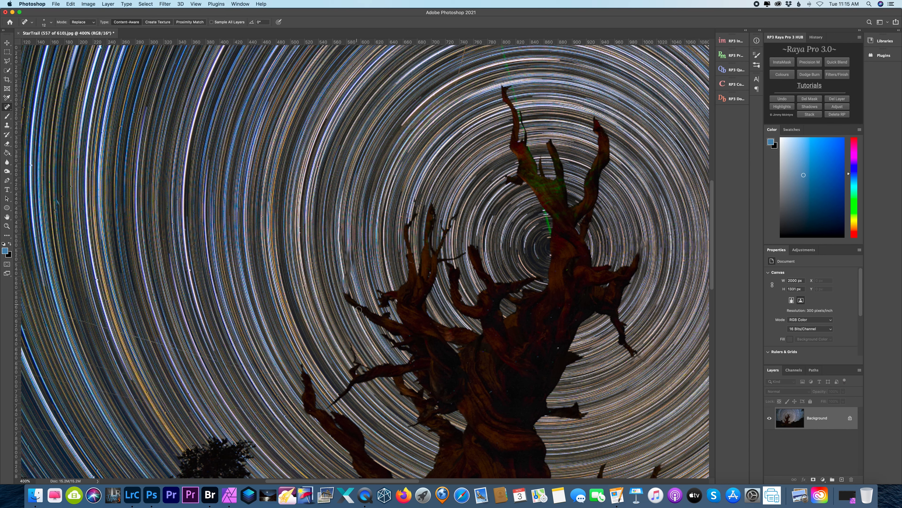
mouse_move(354, 303)
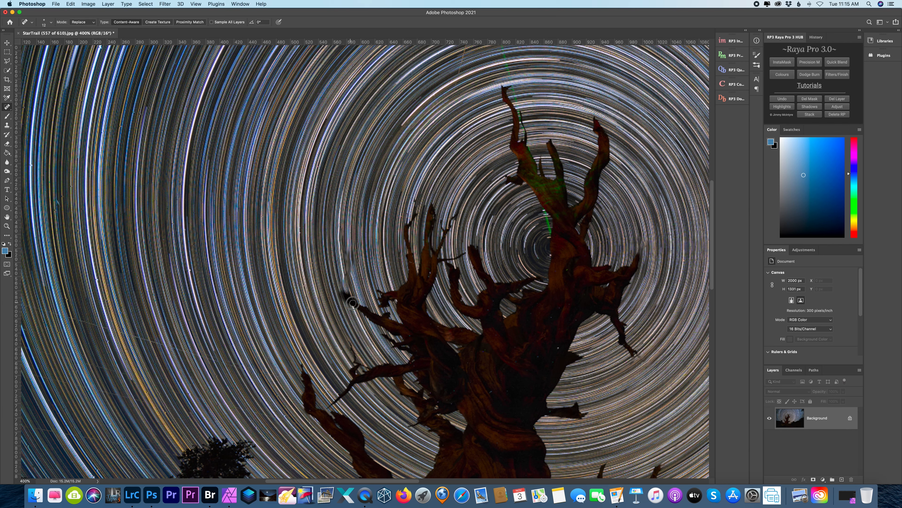
mouse_move(350, 270)
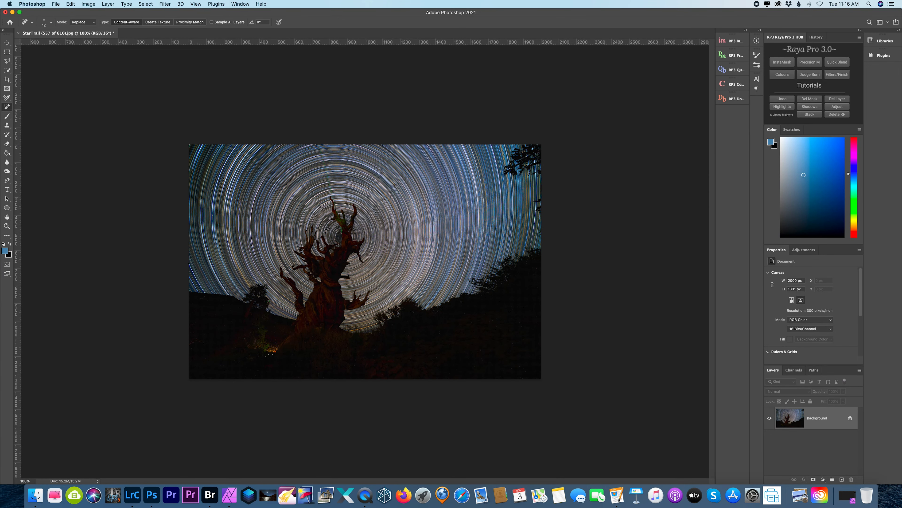
Switch to Affinity Photo with the StarTrail image and its duplicated Background layer.
left_click(55, 4)
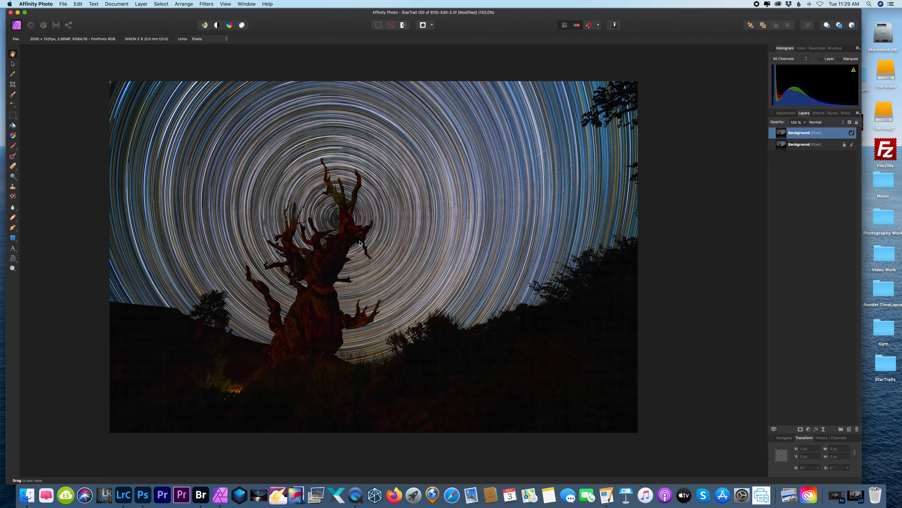
mouse_move(370, 265)
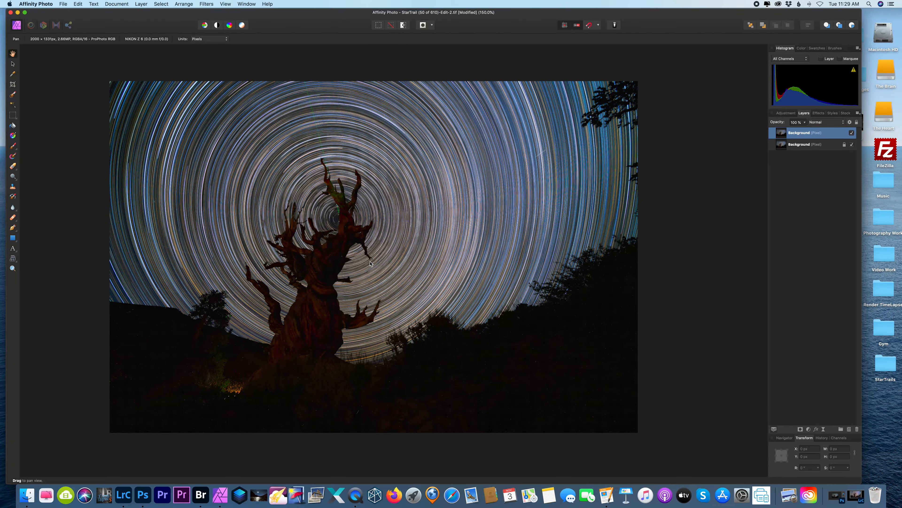
mouse_move(340, 266)
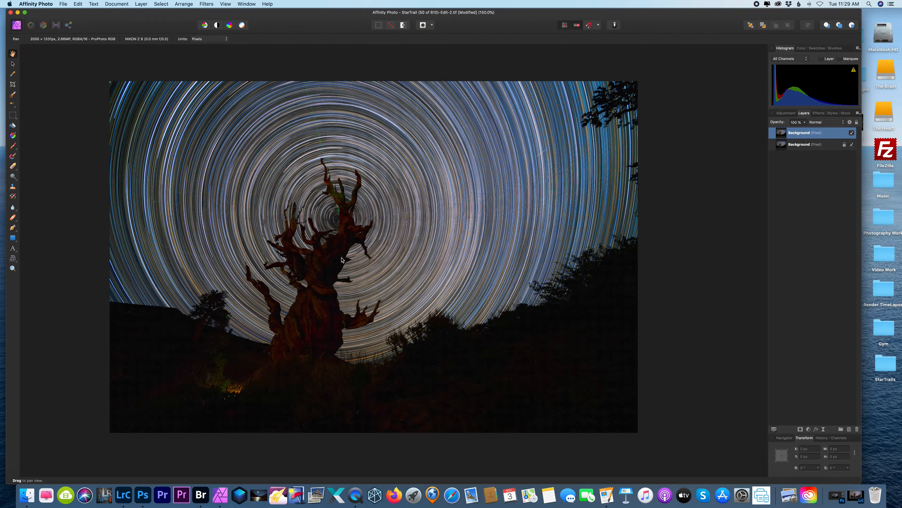
mouse_move(387, 313)
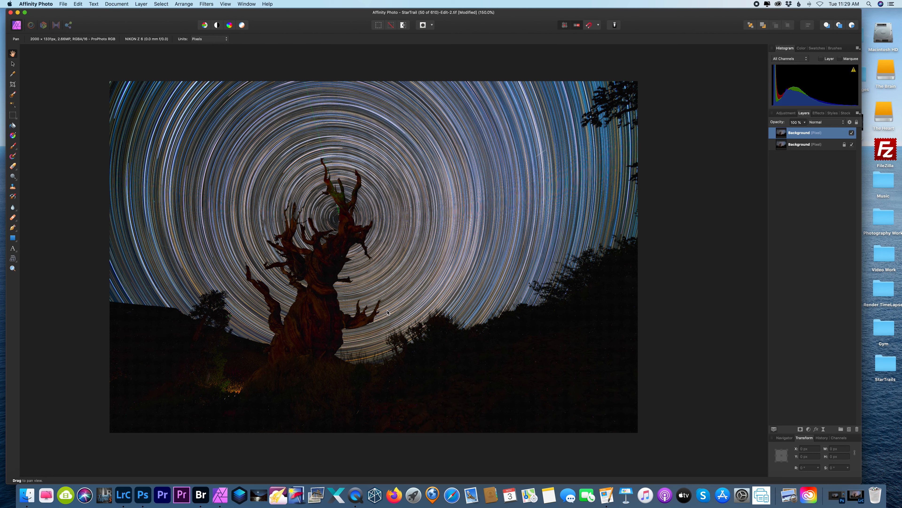
mouse_move(377, 311)
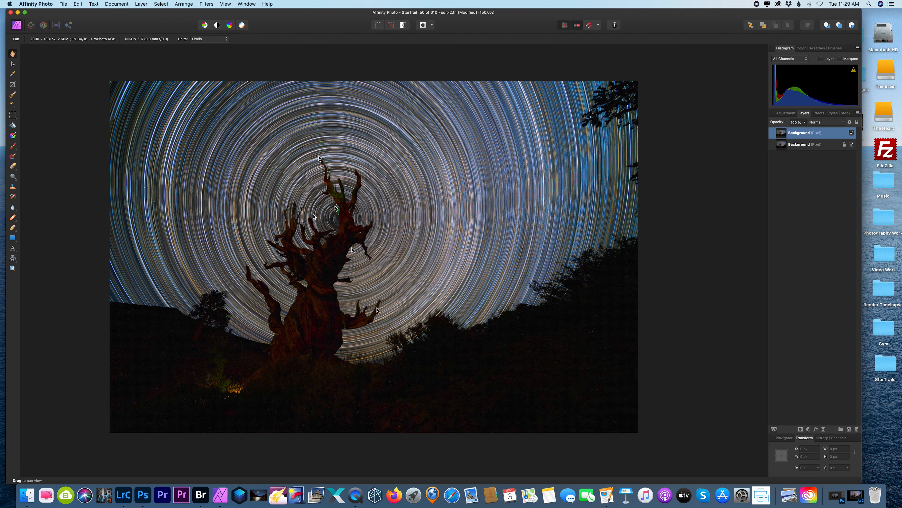
left_click(141, 4)
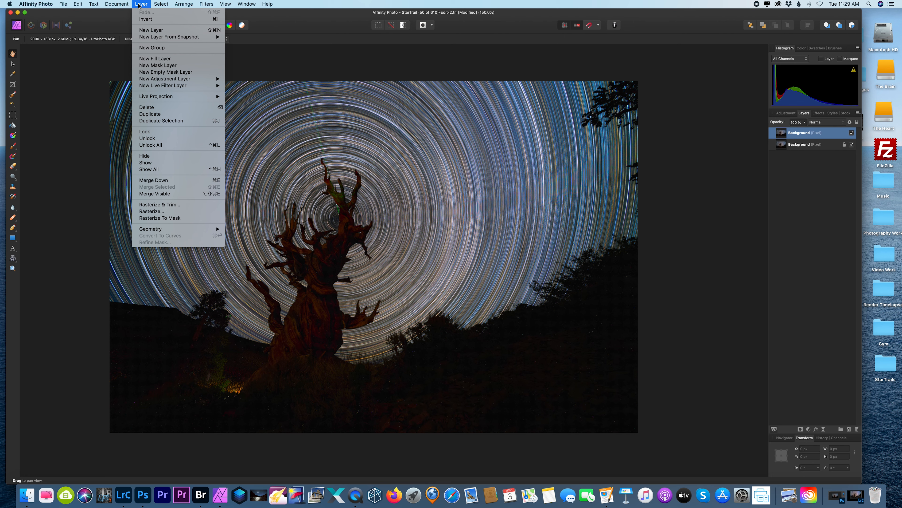
mouse_move(172, 86)
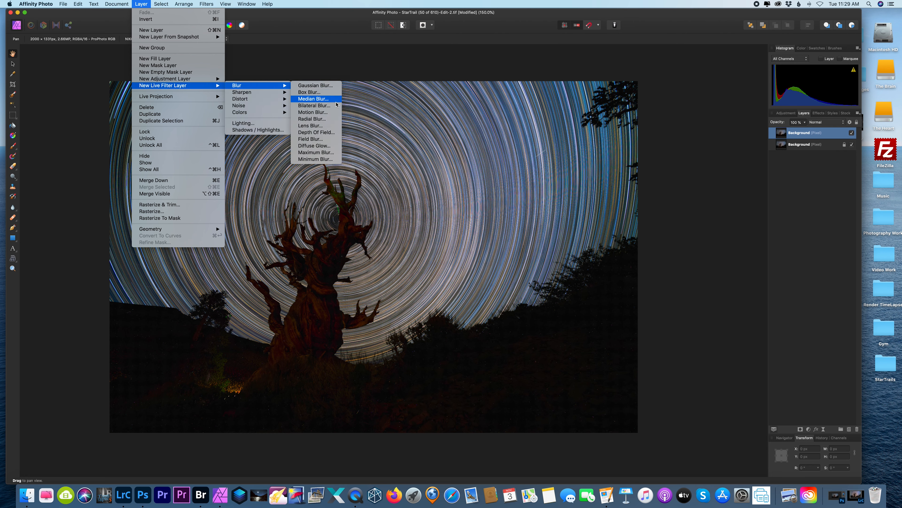
Add a Live Radial Blur filter layer and raise its angle to about 4.7°.
left_click(312, 118)
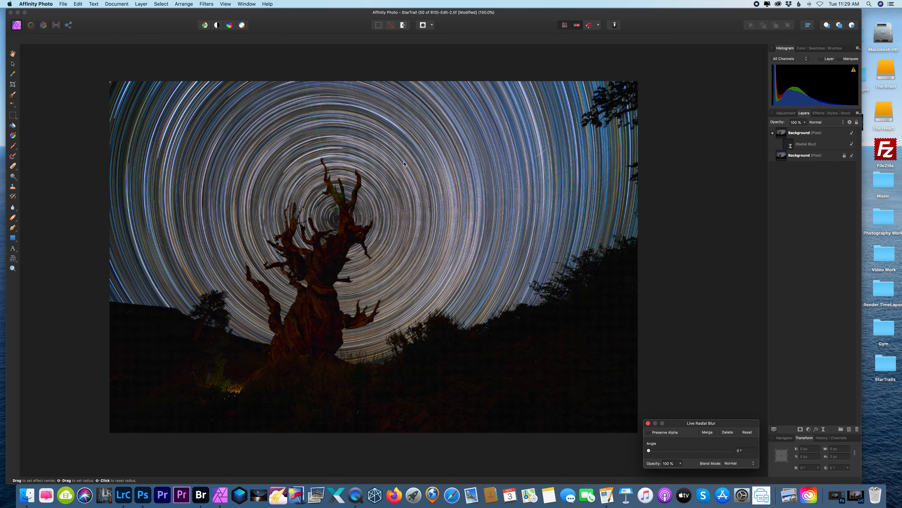
left_click_drag(701, 423, 685, 236)
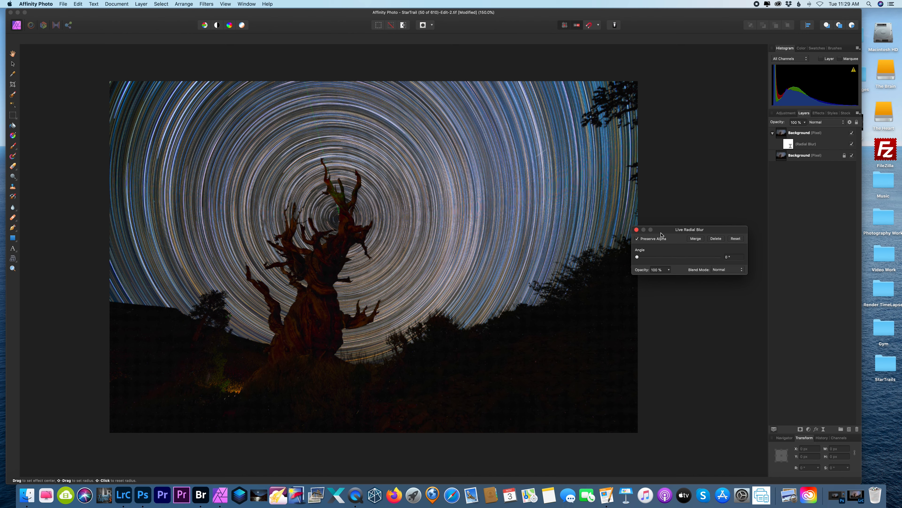
left_click_drag(637, 256, 660, 253)
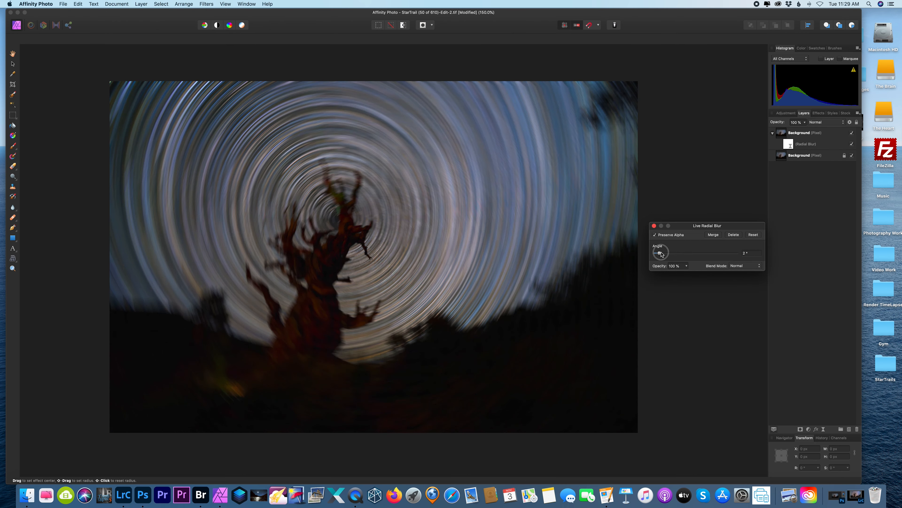
left_click_drag(660, 253, 663, 253)
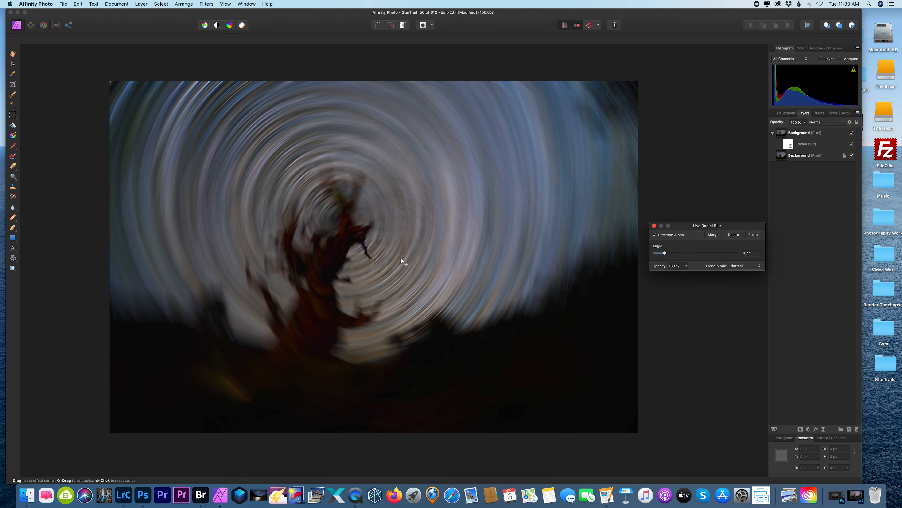
Align the blur centre with the trails' pivot and ease the angle back to about 0.5°.
left_click_drag(402, 261, 336, 220)
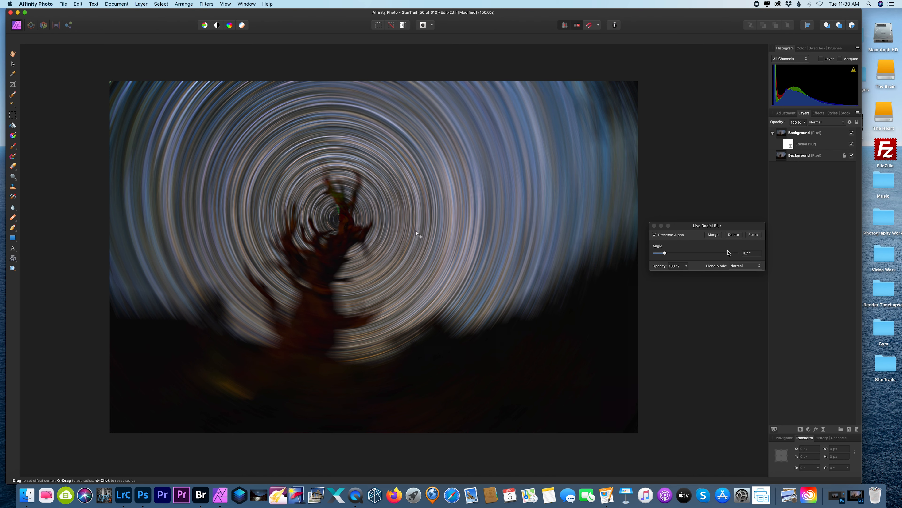
left_click_drag(665, 253, 658, 253)
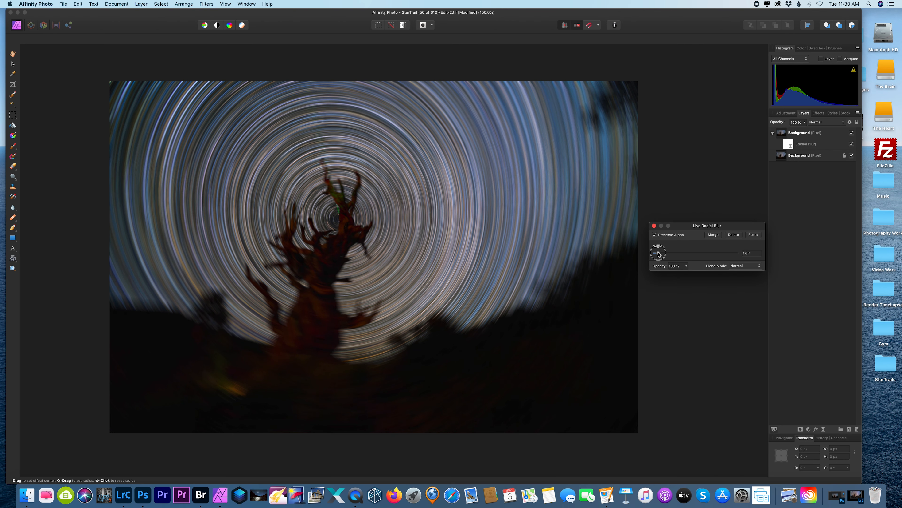
left_click_drag(659, 254, 655, 253)
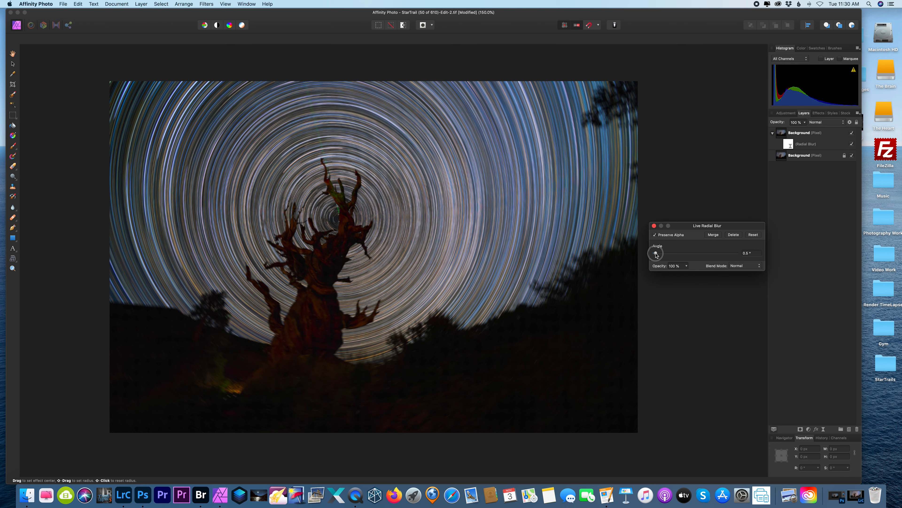
Settle the radial blur angle at 0.4° and restore the Lightroom Classic window.
left_click_drag(655, 254, 655, 253)
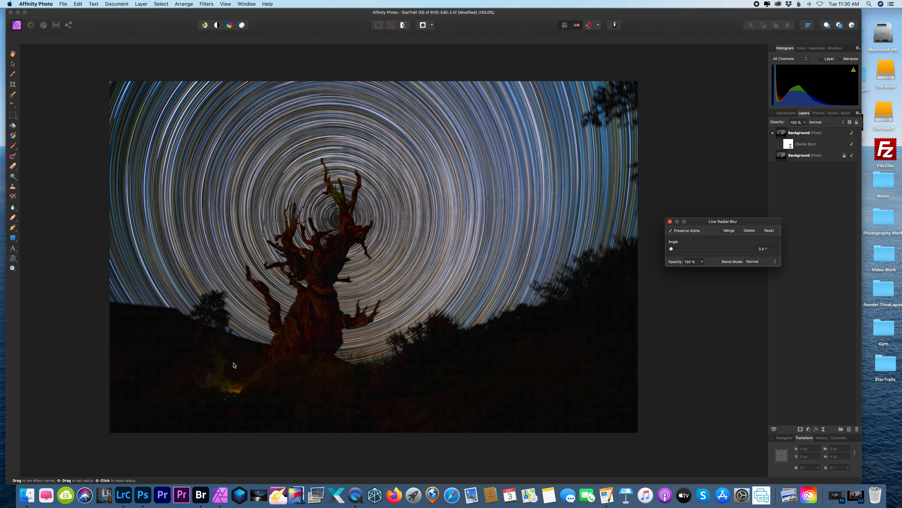
mouse_move(228, 334)
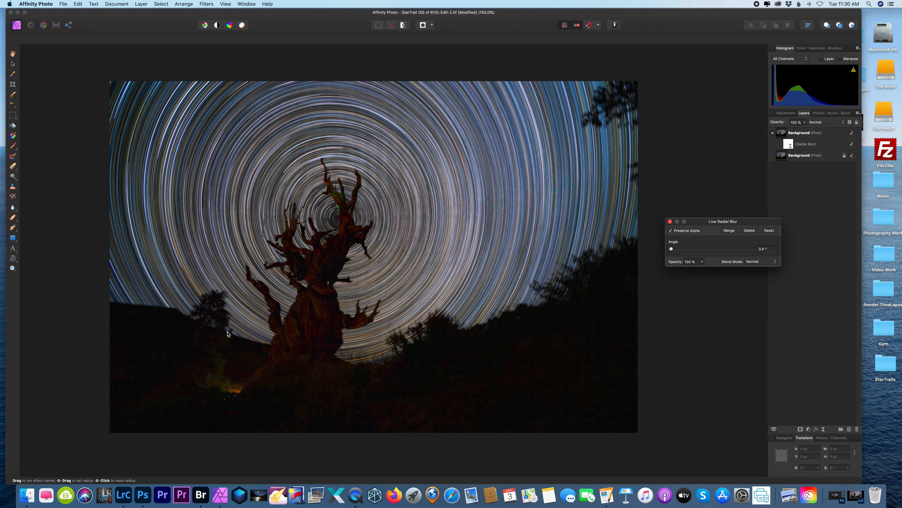
mouse_move(166, 322)
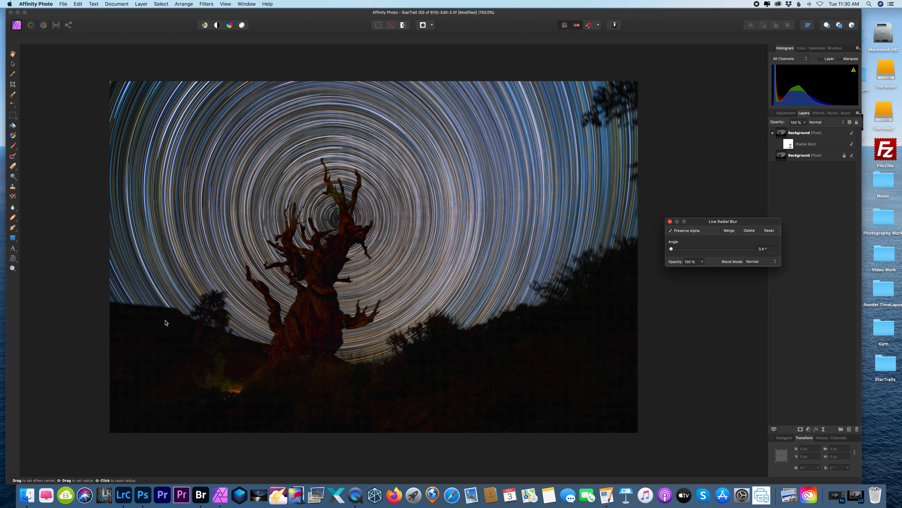
mouse_move(389, 350)
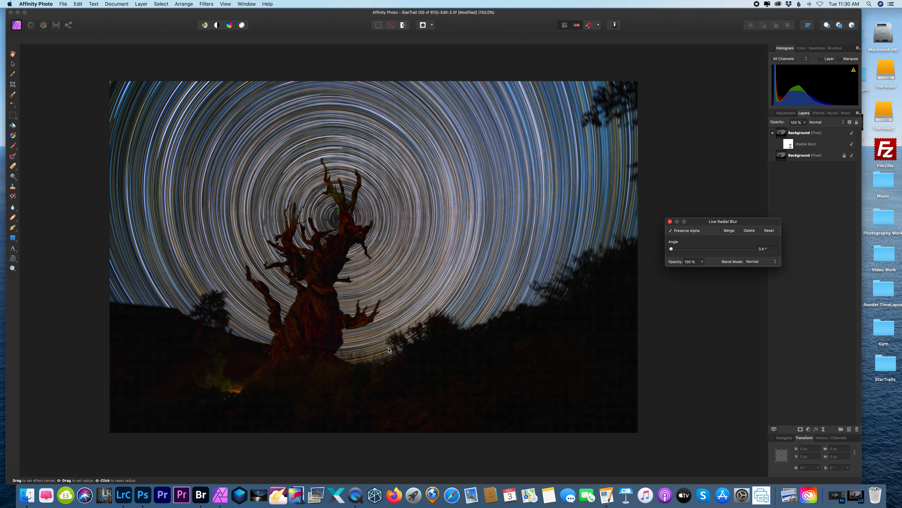
mouse_move(631, 253)
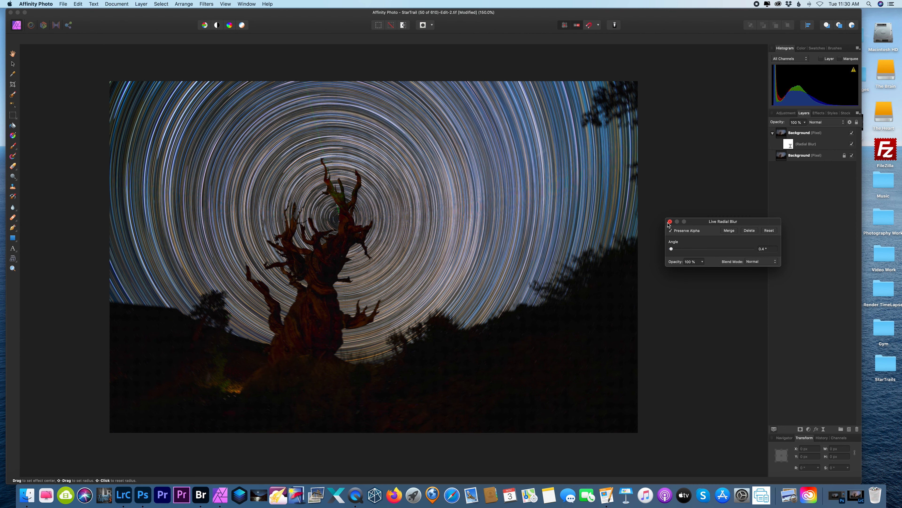
mouse_move(39, 37)
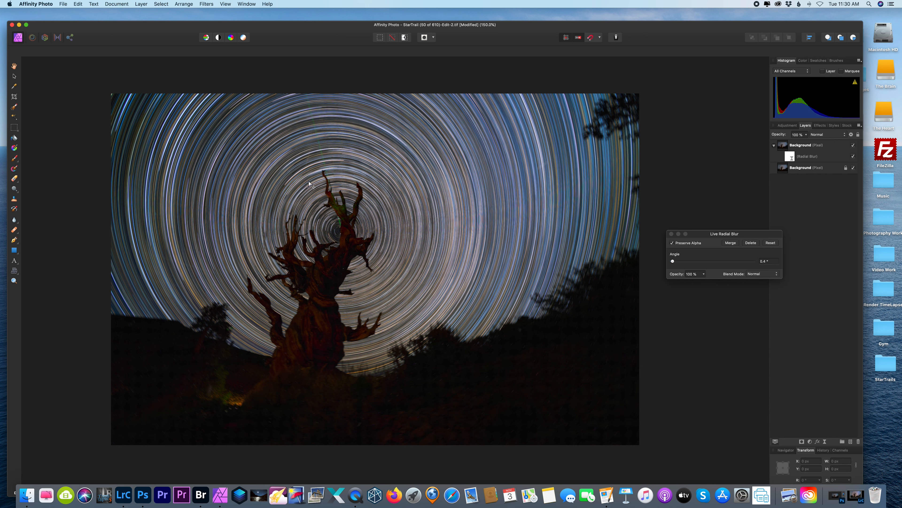
mouse_move(454, 209)
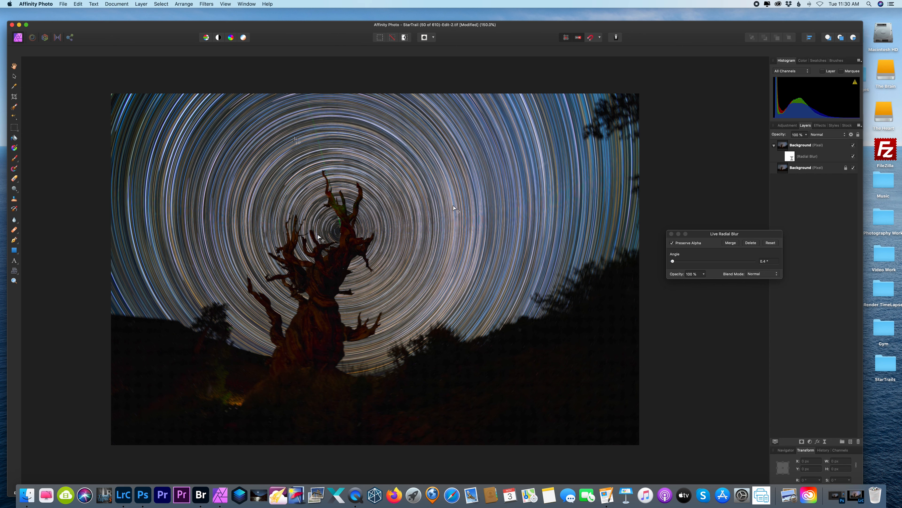
left_click(842, 495)
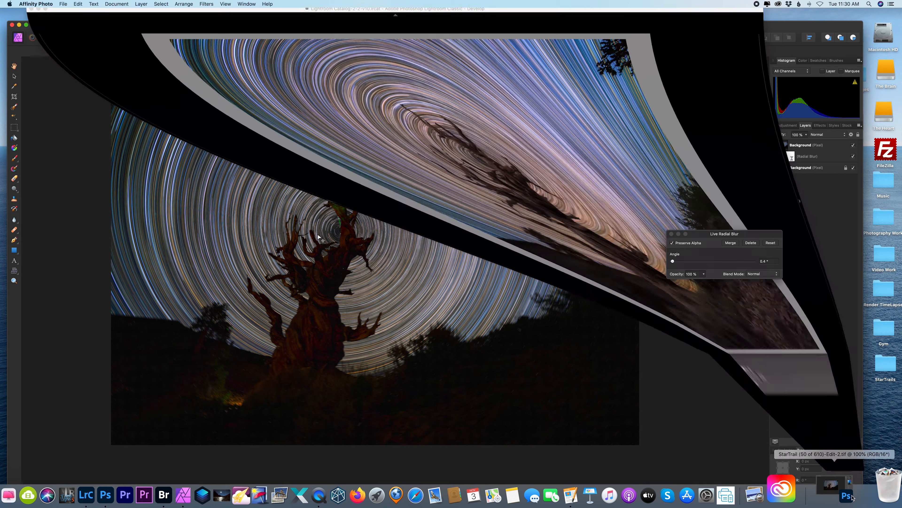
left_click(86, 495)
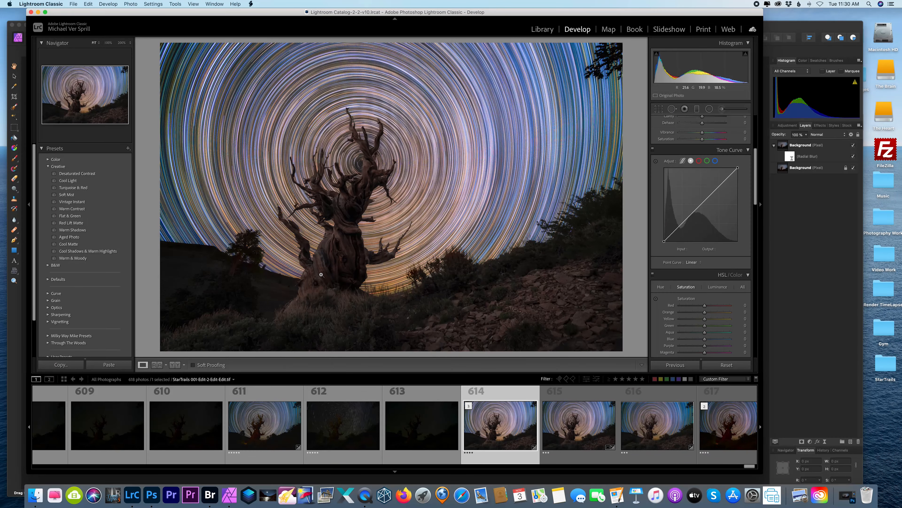